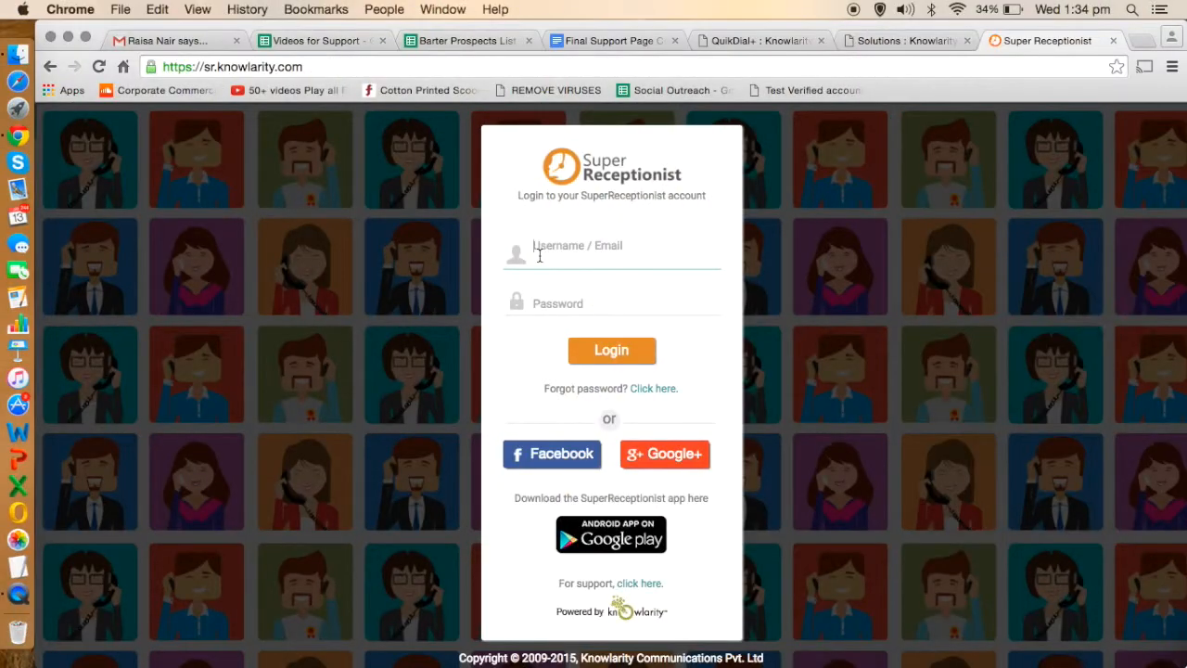
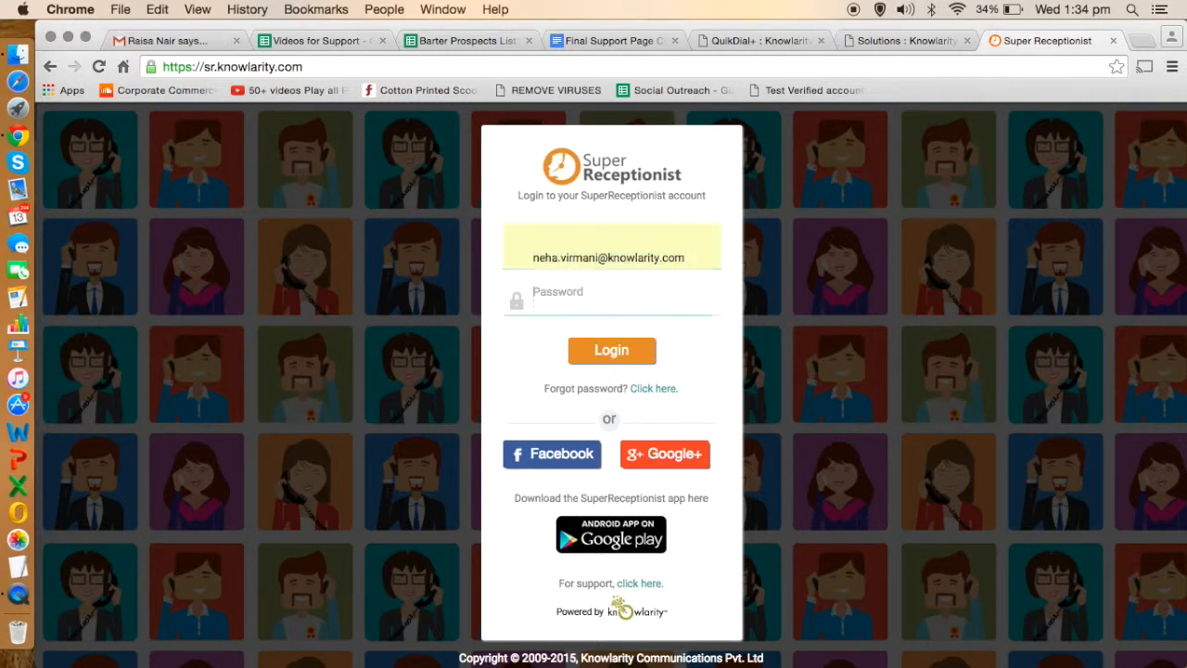
- Sign in as user 'neha' with the account password to reach the dashboard
type("•••••")
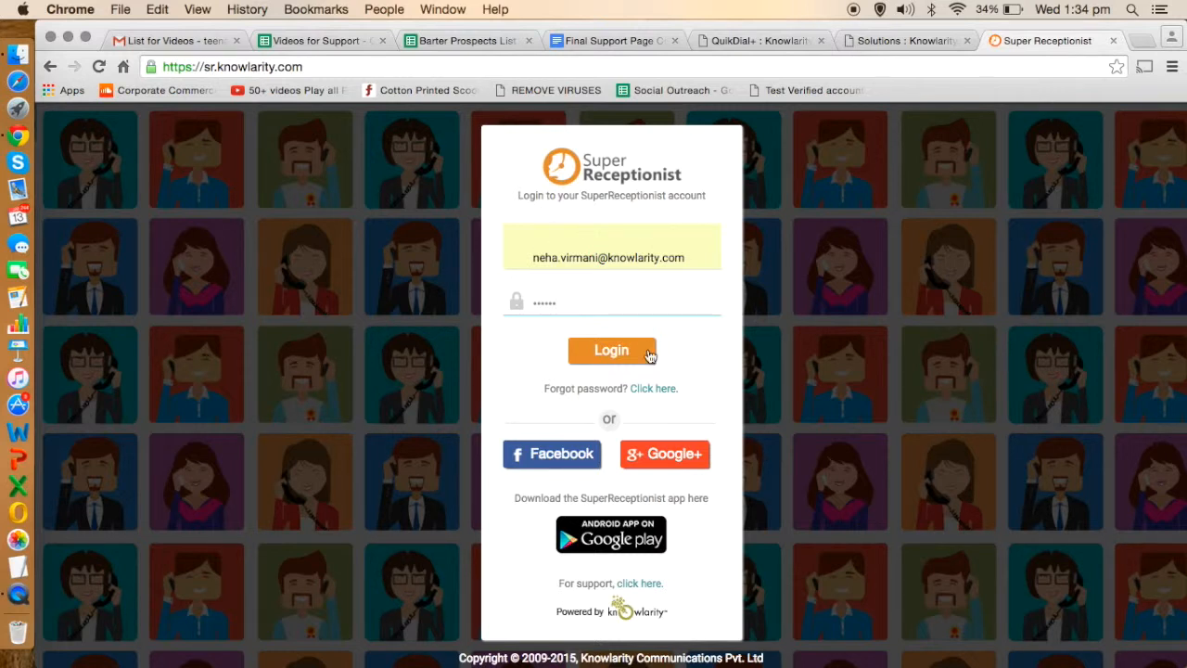
left_click(612, 351)
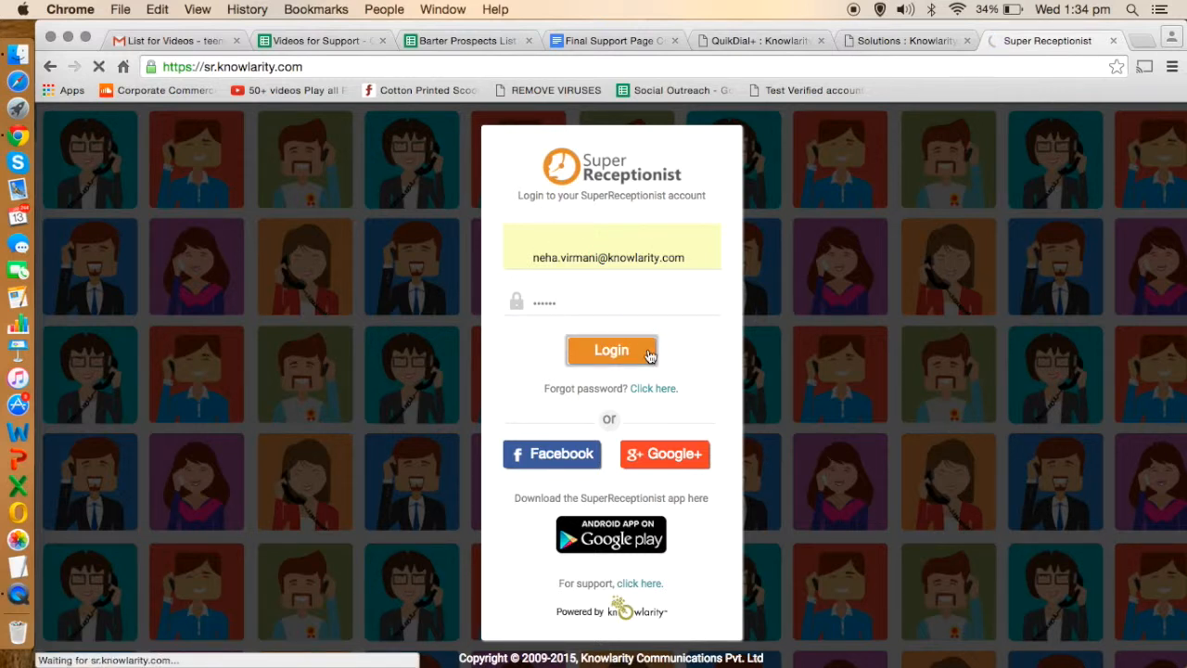
left_click(612, 349)
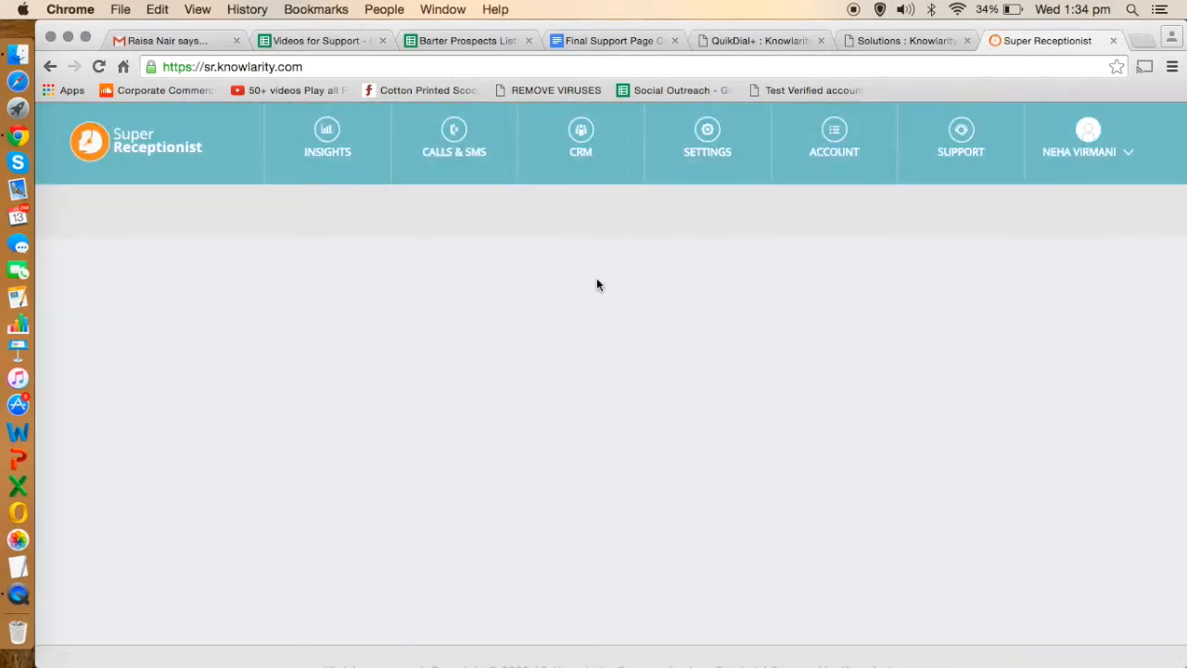
- Review the Insights charts: call totals, call-volume trend, recommendations and per-agent missed vs attended calls
left_click(326, 140)
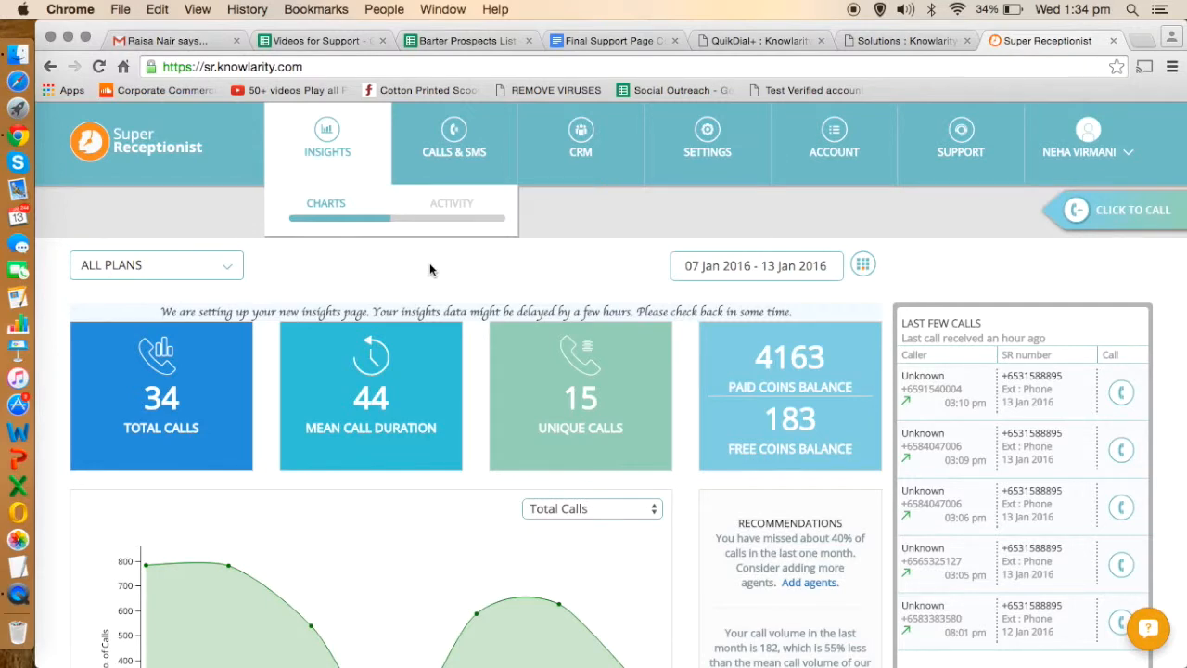
scroll("down", 3)
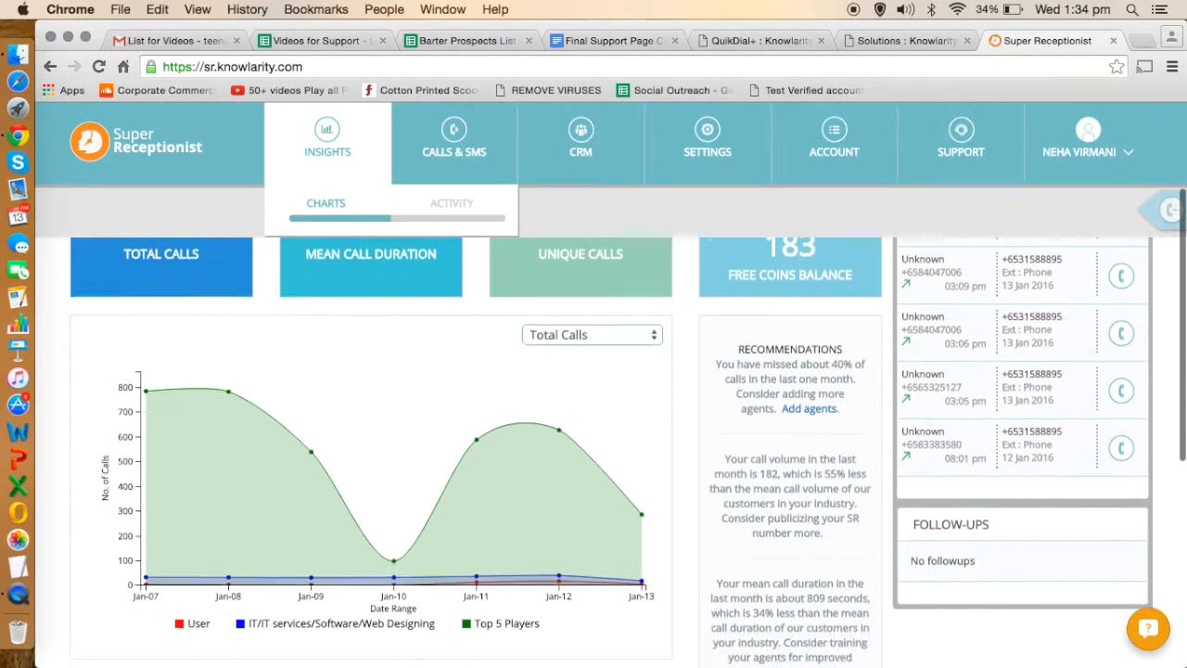
scroll("up", 3)
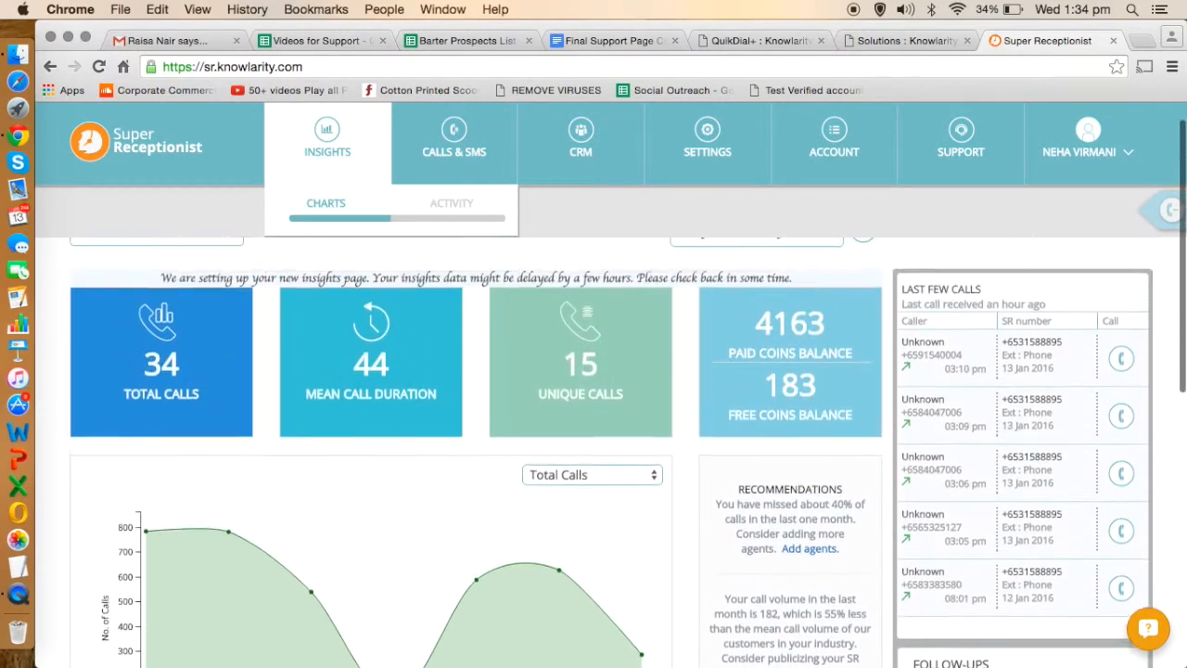
scroll("up", 3)
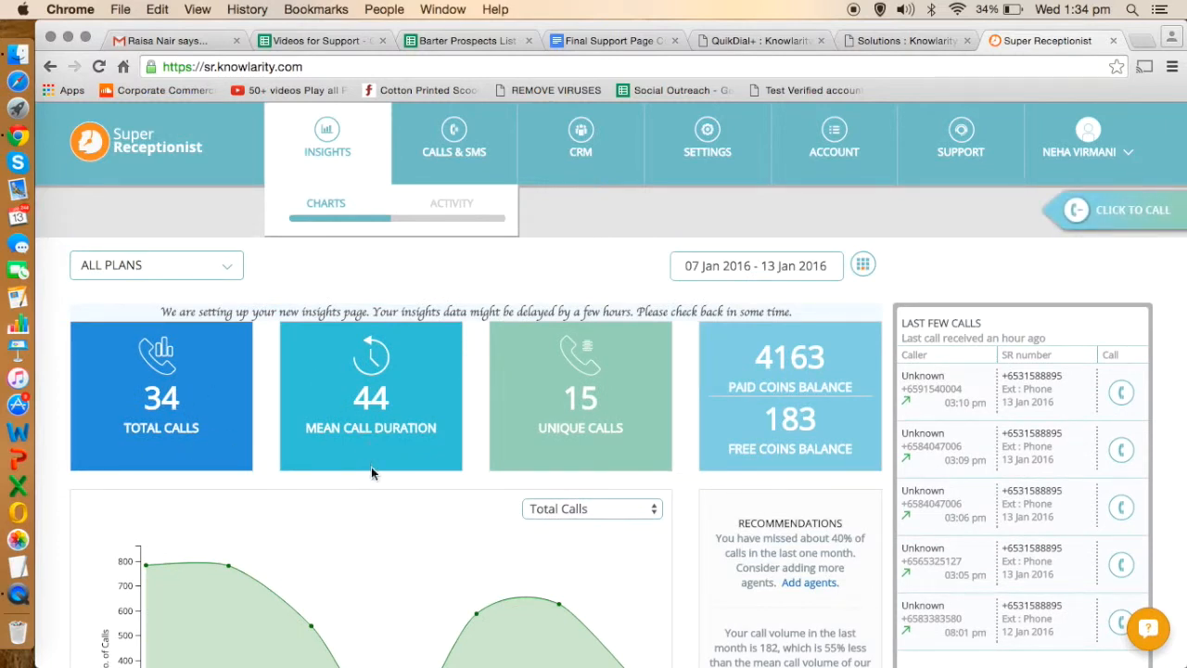
mouse_move(616, 423)
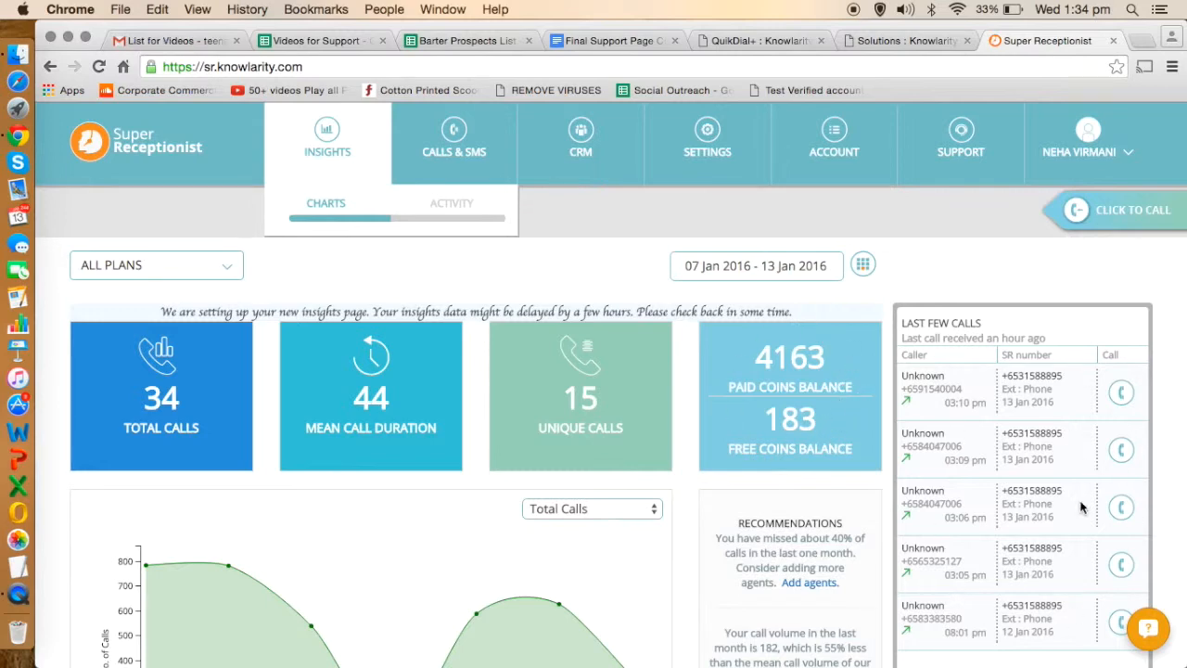
scroll("down", 3)
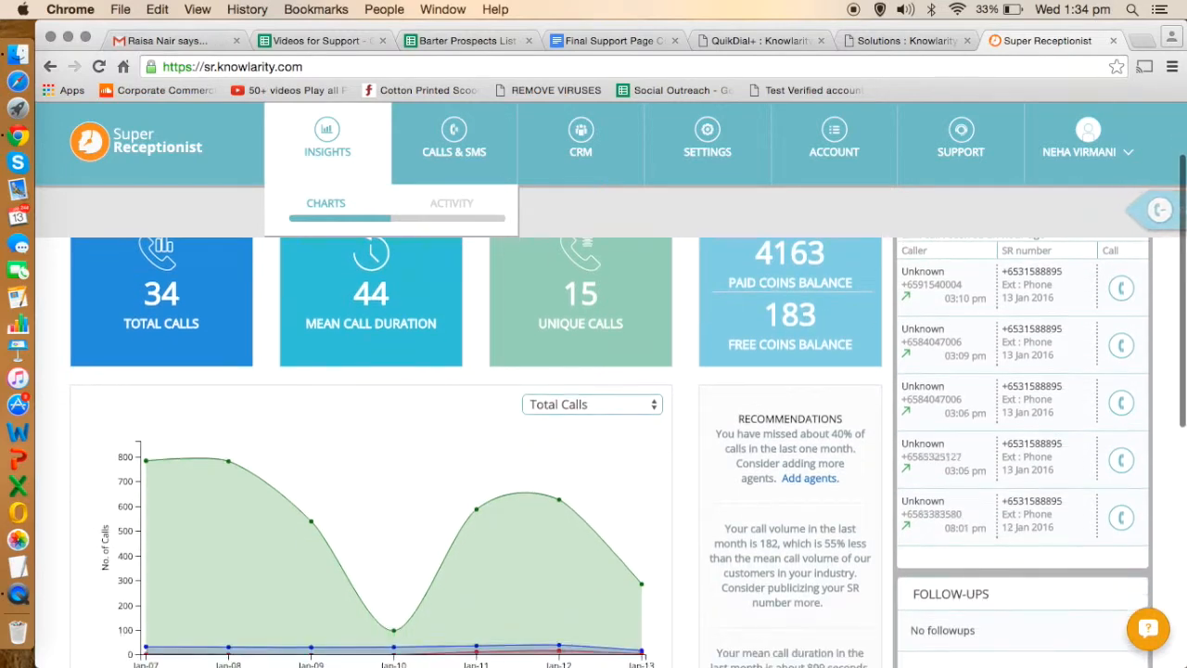
scroll("down", 3)
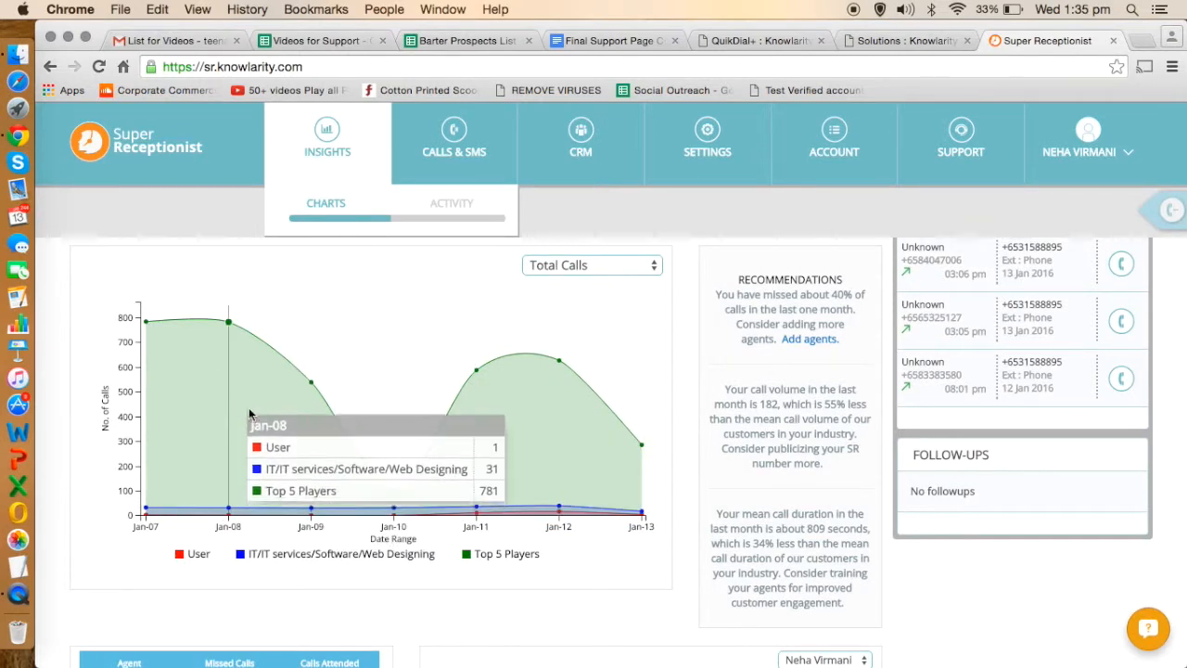
mouse_move(189, 575)
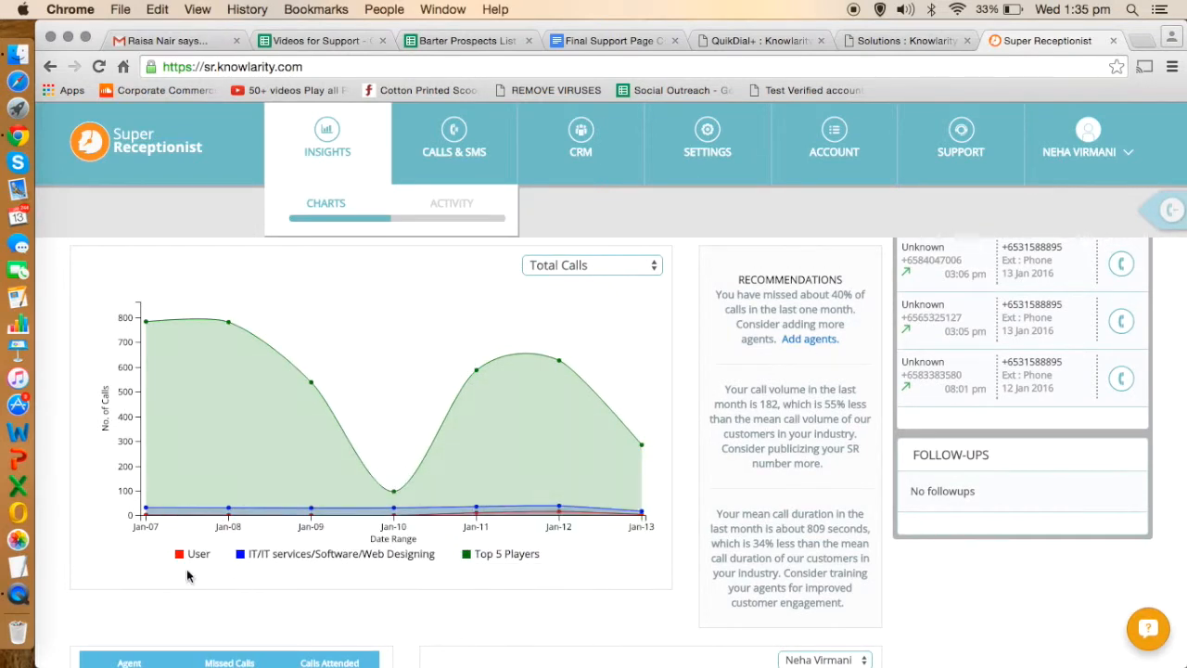
scroll("down", 3)
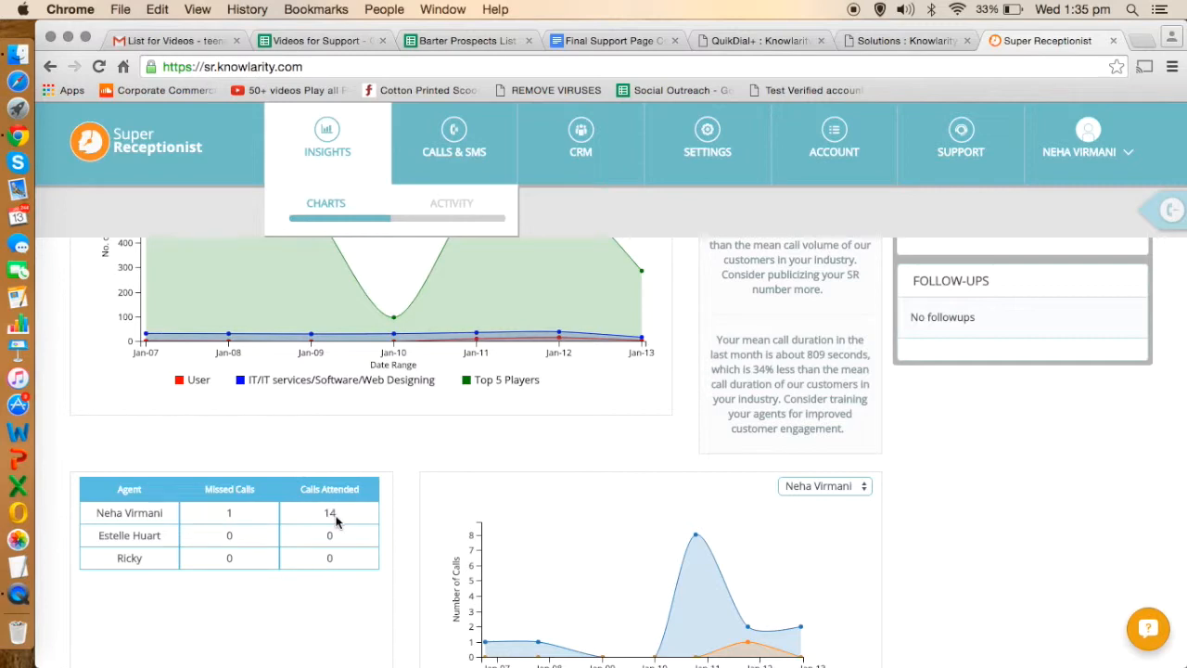
scroll("down", 3)
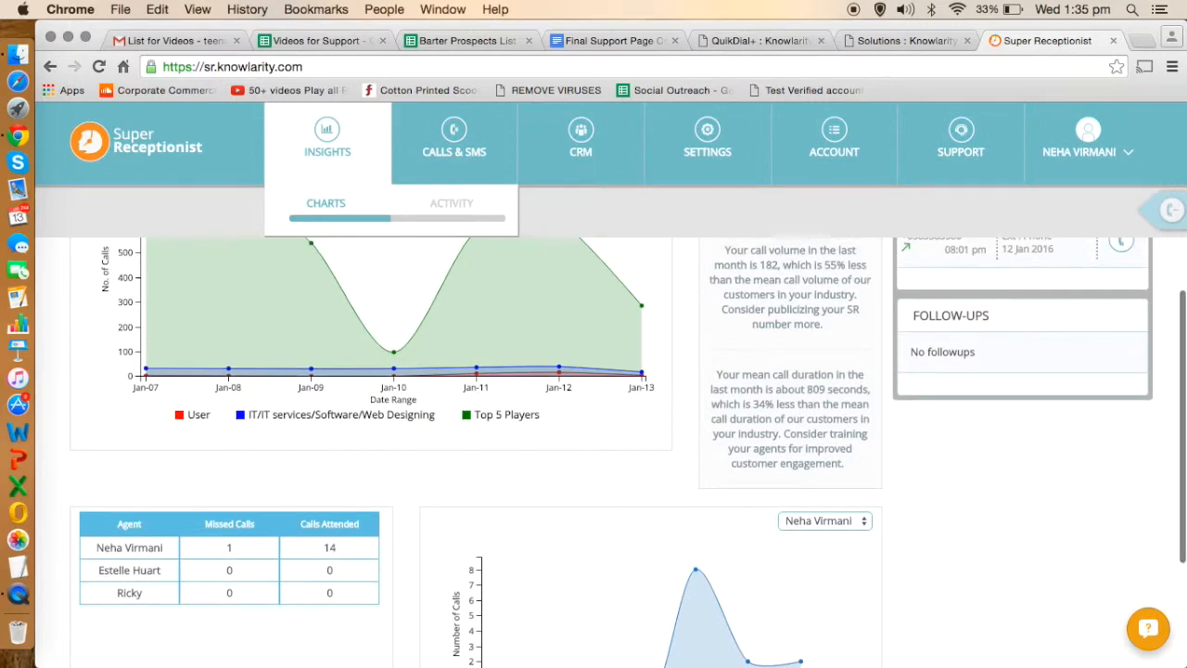
scroll("up", 3)
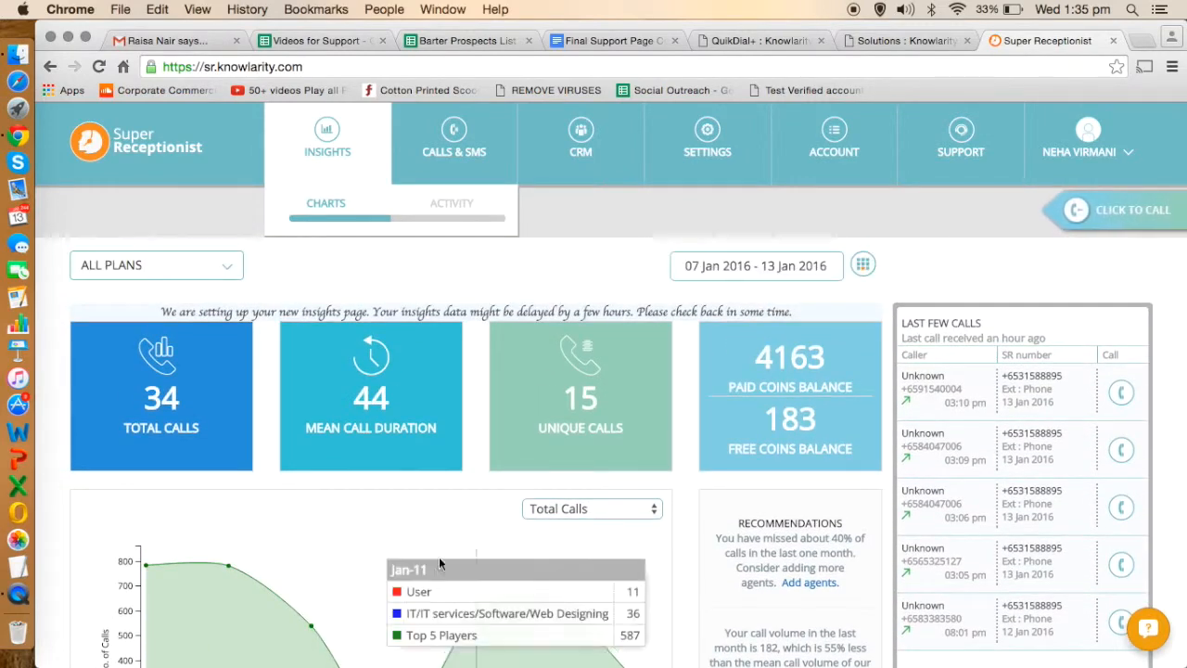
- View the Settings call-flow rules and the Agents list, then the CRM customer records
left_click(706, 139)
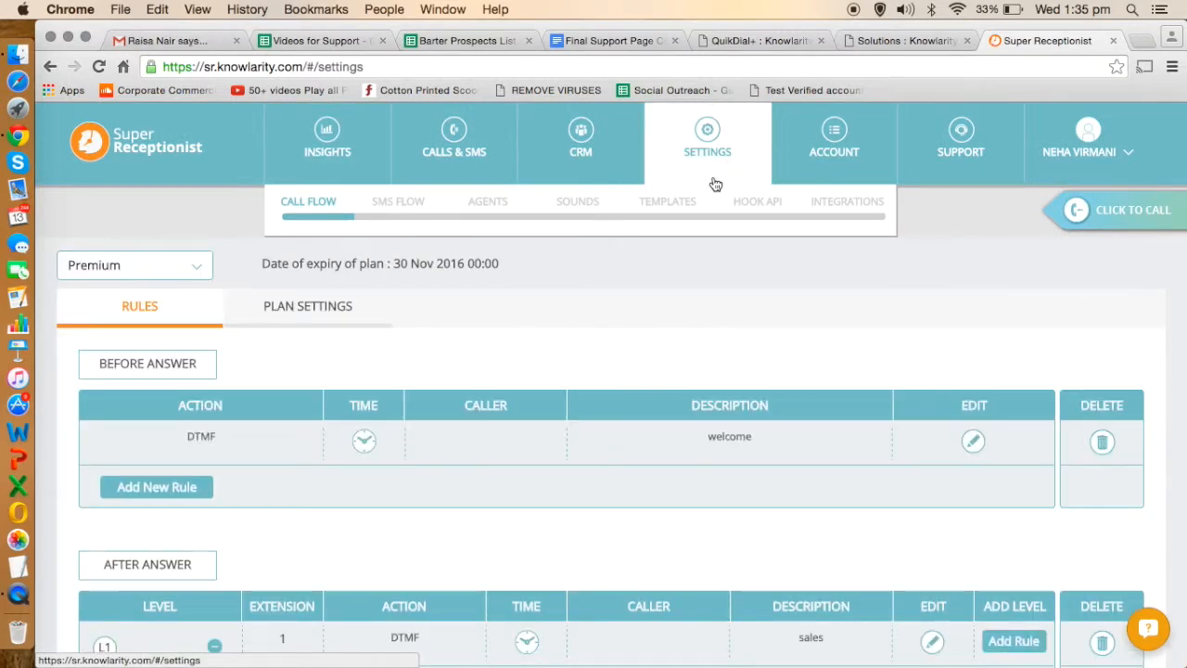
mouse_move(523, 230)
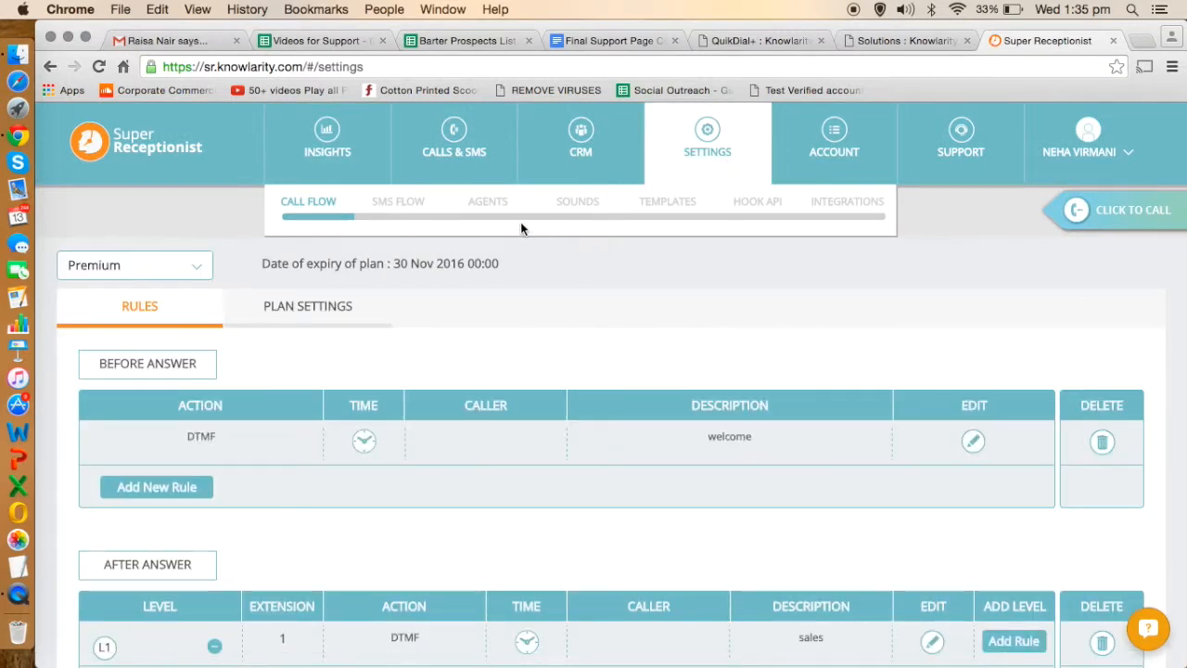
left_click(488, 200)
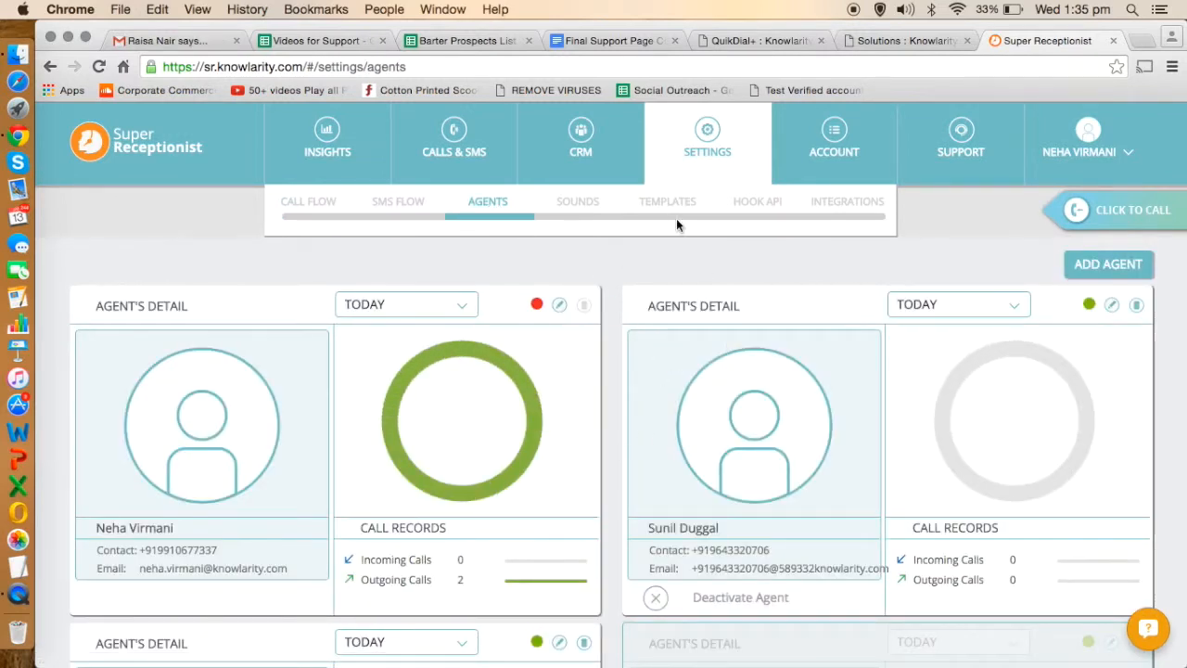
mouse_move(601, 234)
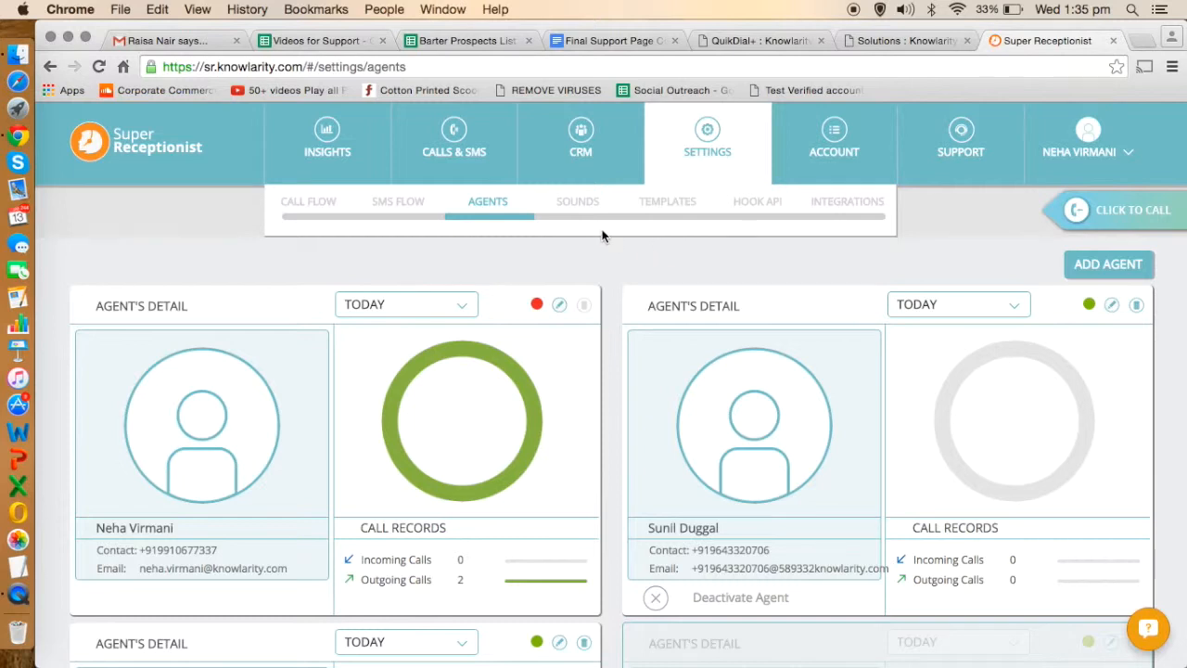
mouse_move(571, 167)
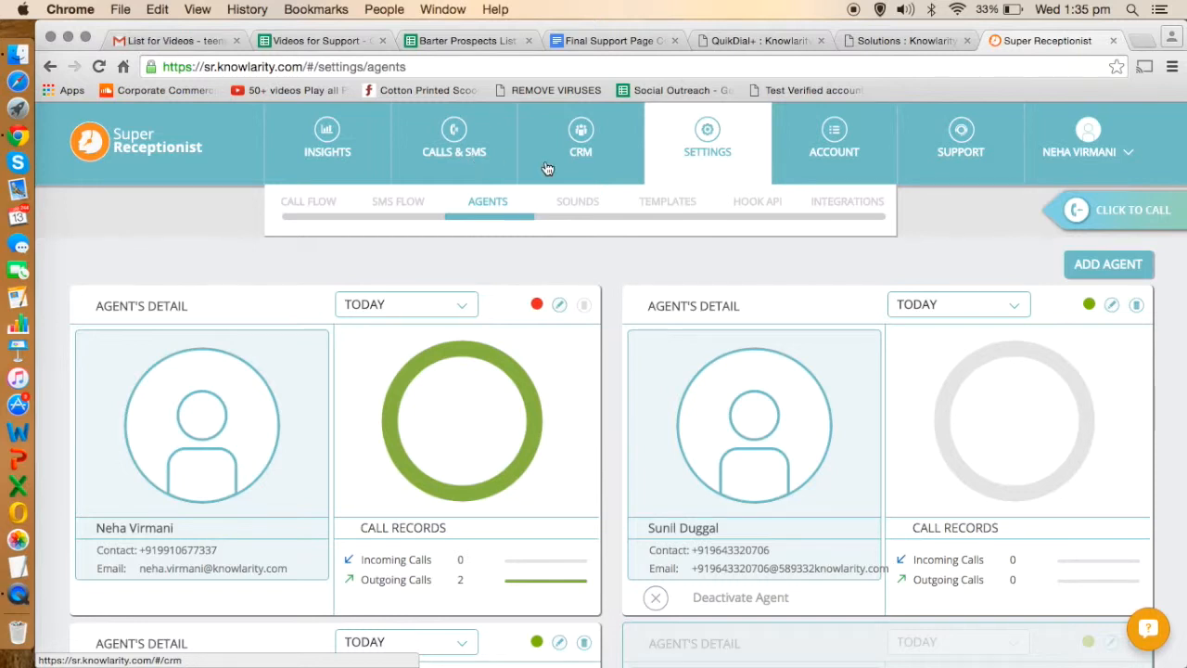
left_click(578, 139)
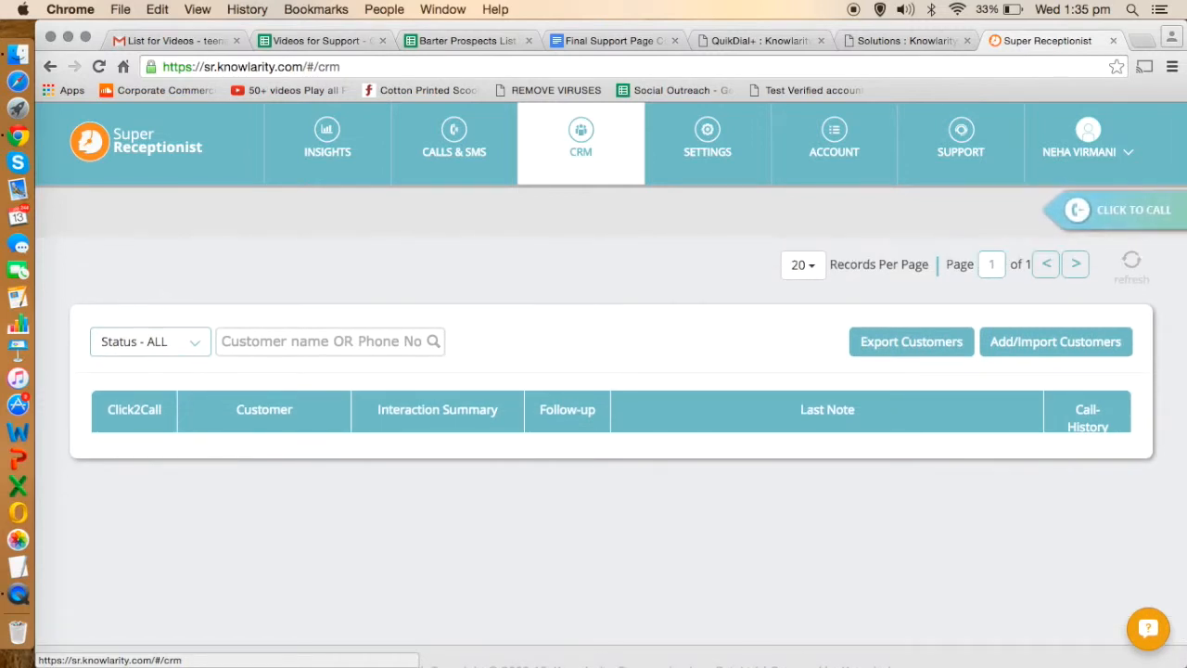
left_click(707, 139)
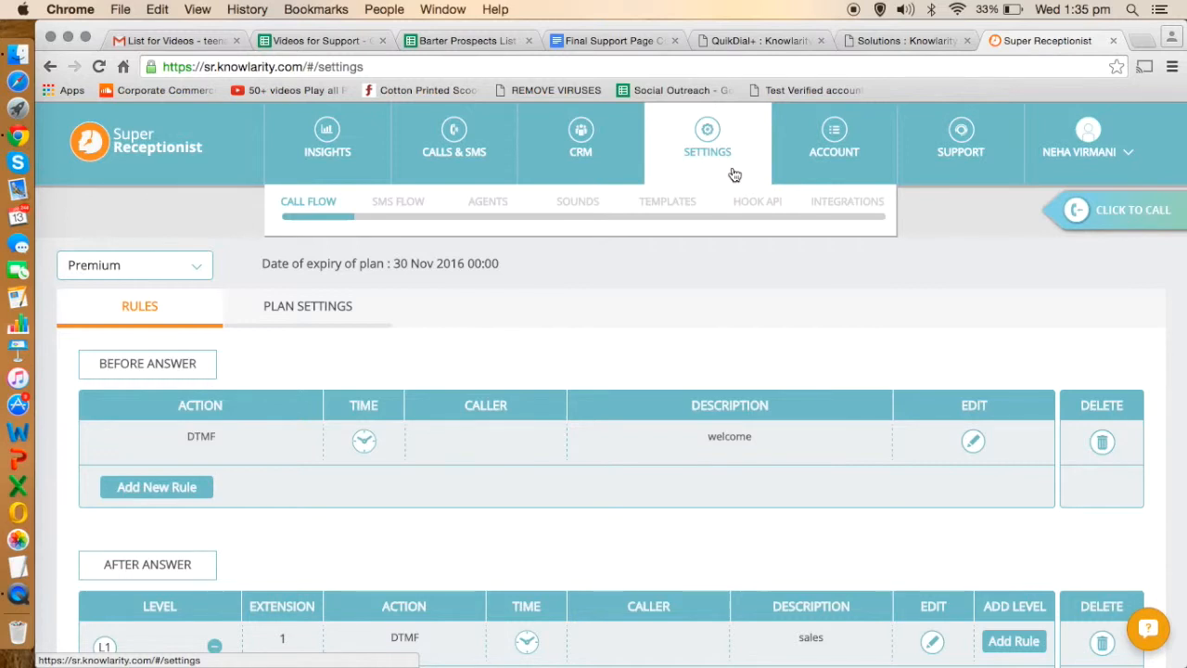
scroll("down", 3)
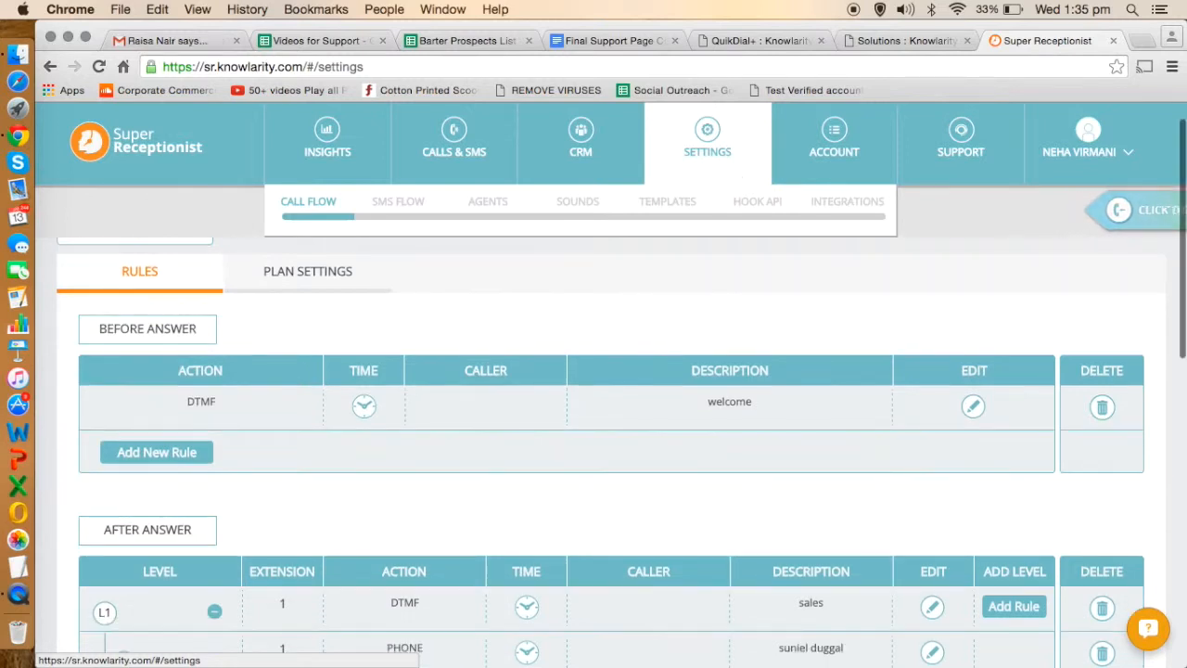
scroll("down", 3)
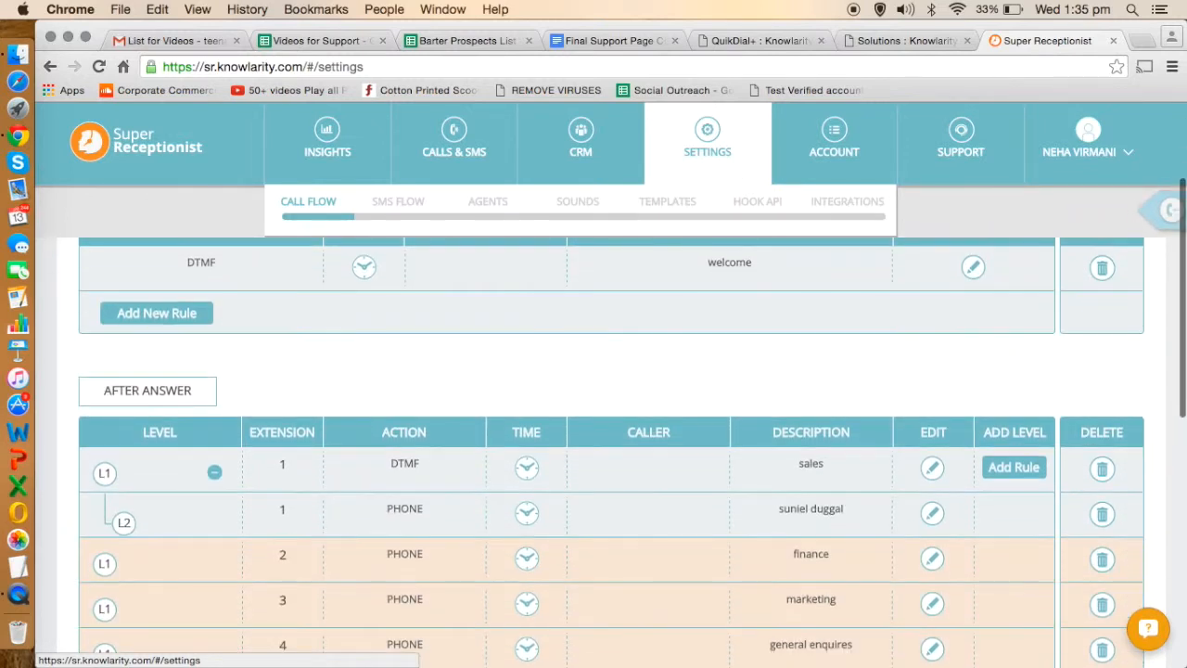
scroll("down", 3)
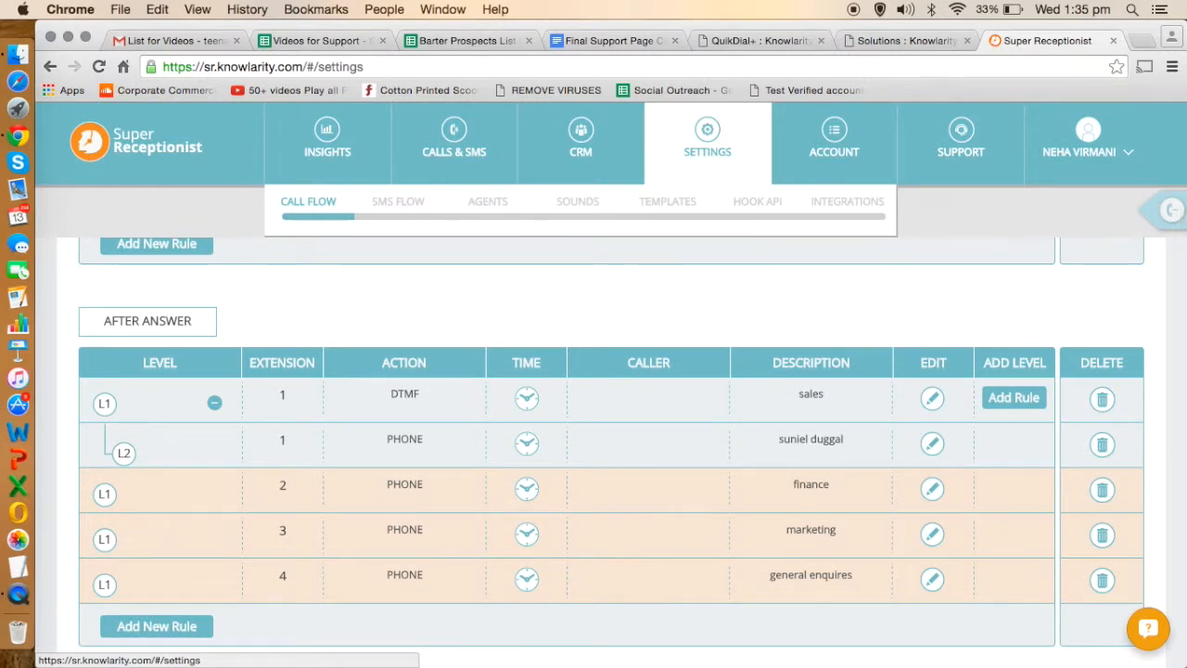
scroll("up", 3)
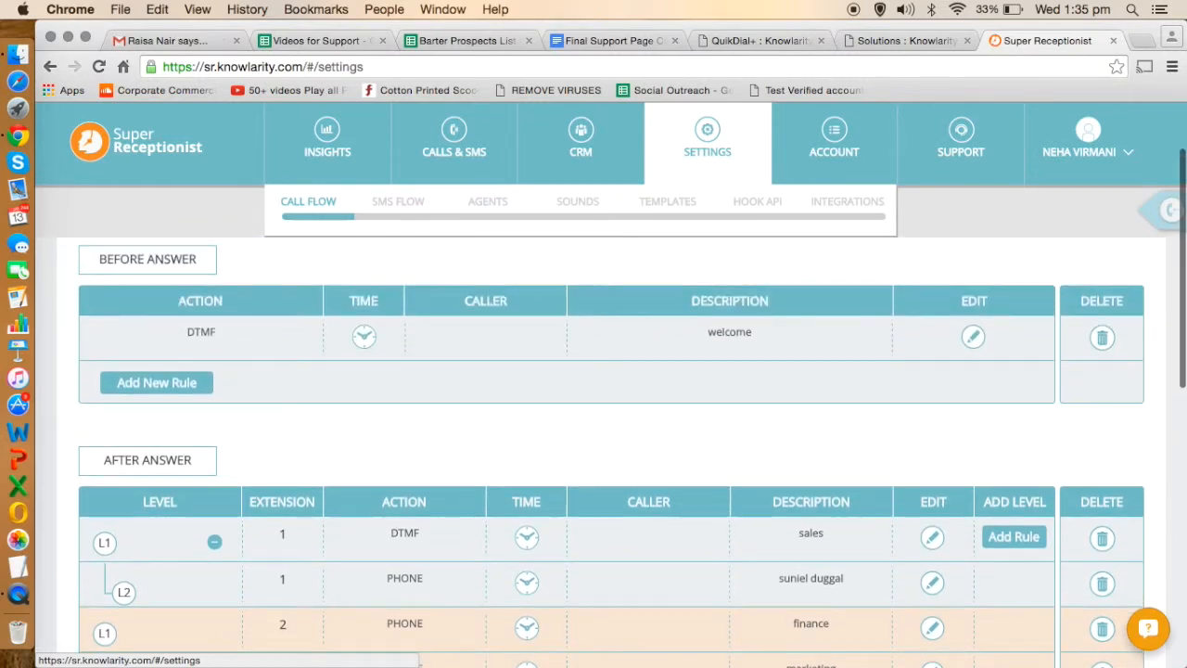
scroll("up", 3)
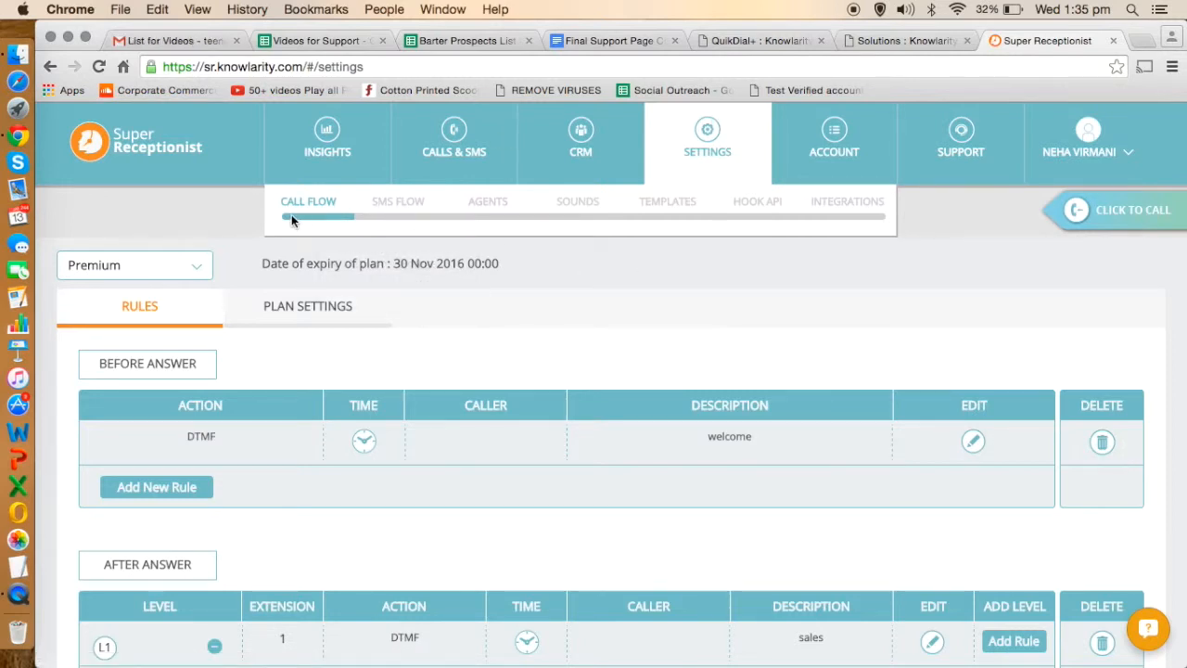
mouse_move(286, 202)
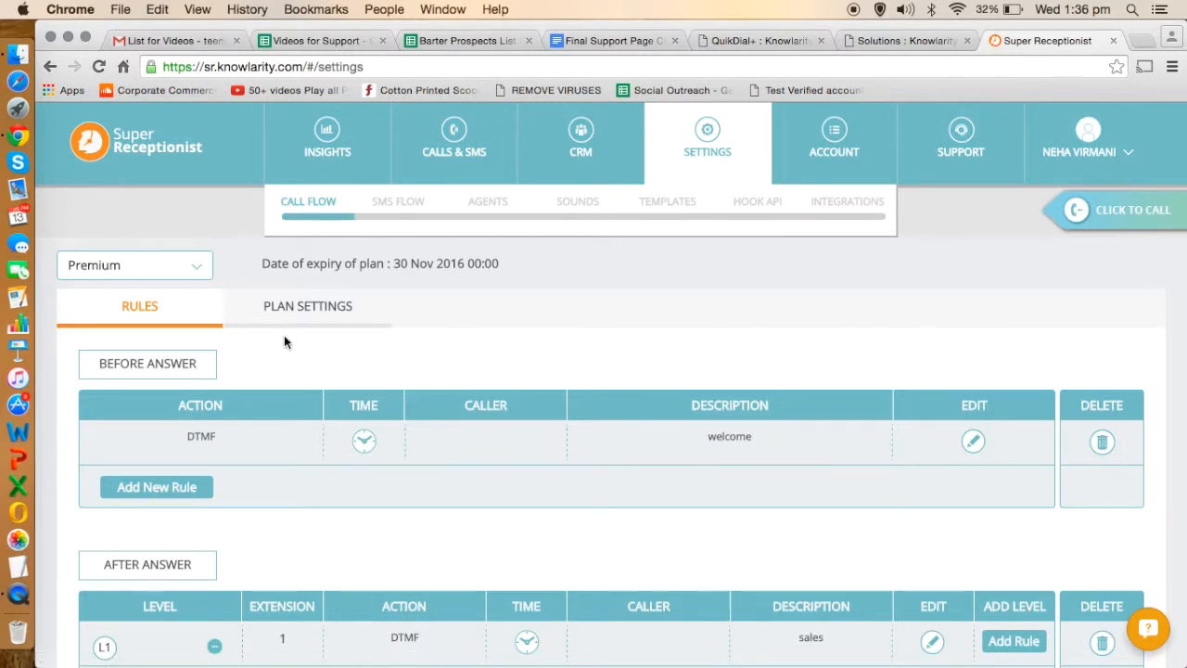
mouse_move(213, 374)
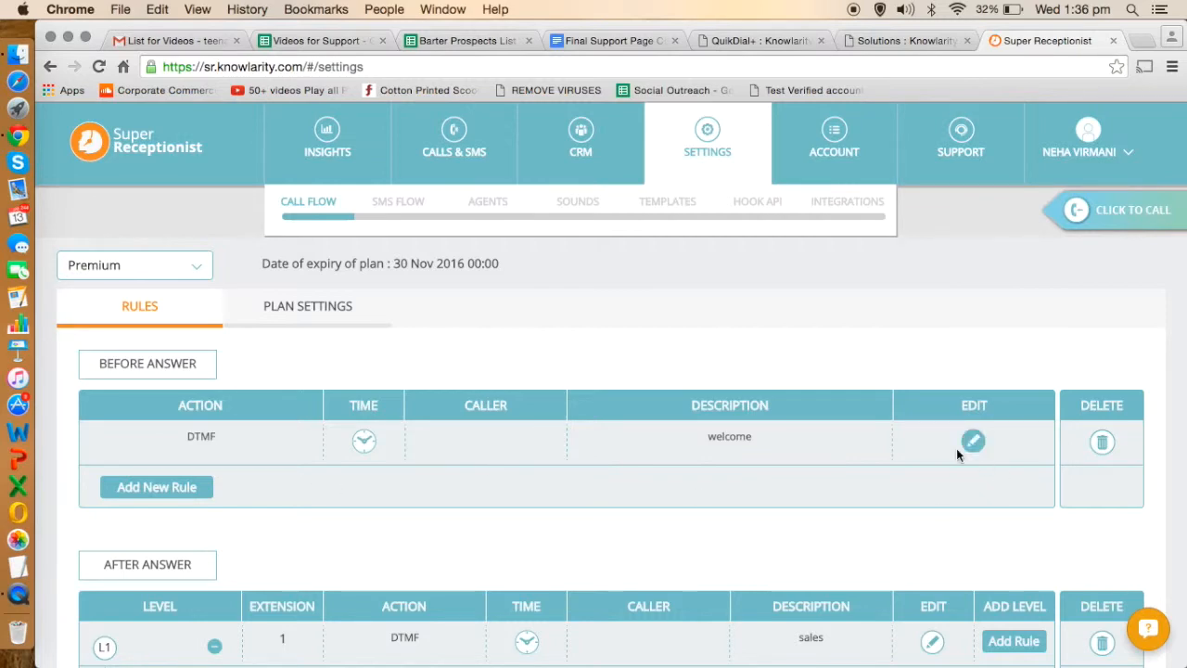
left_click(971, 441)
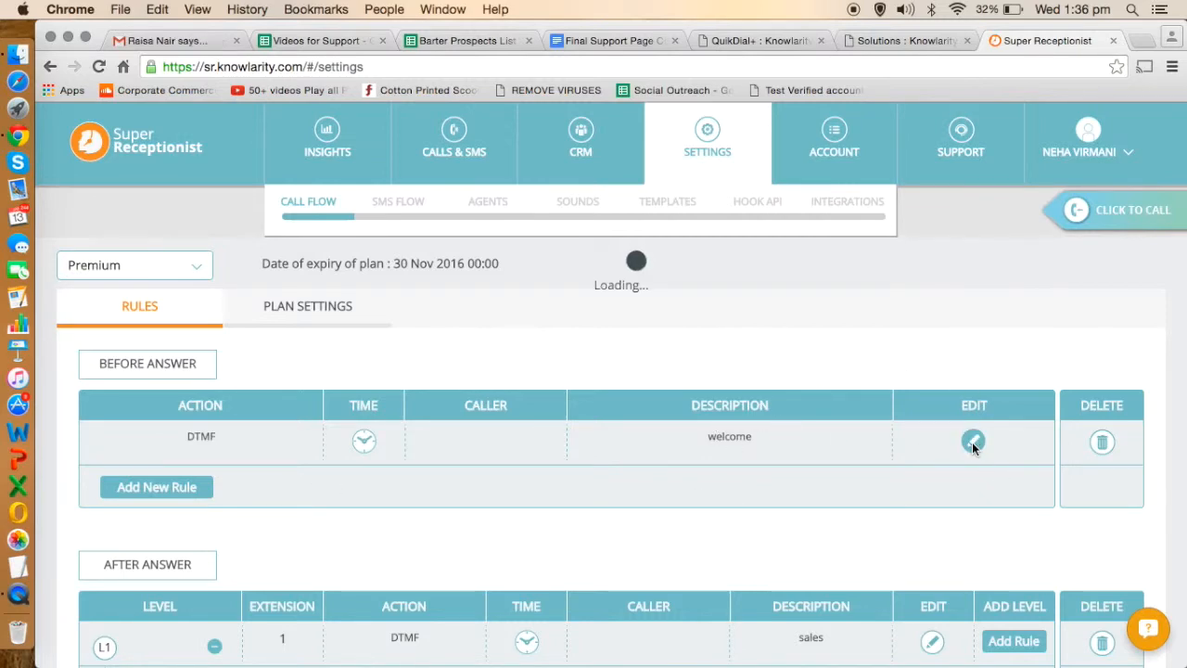
left_click(972, 441)
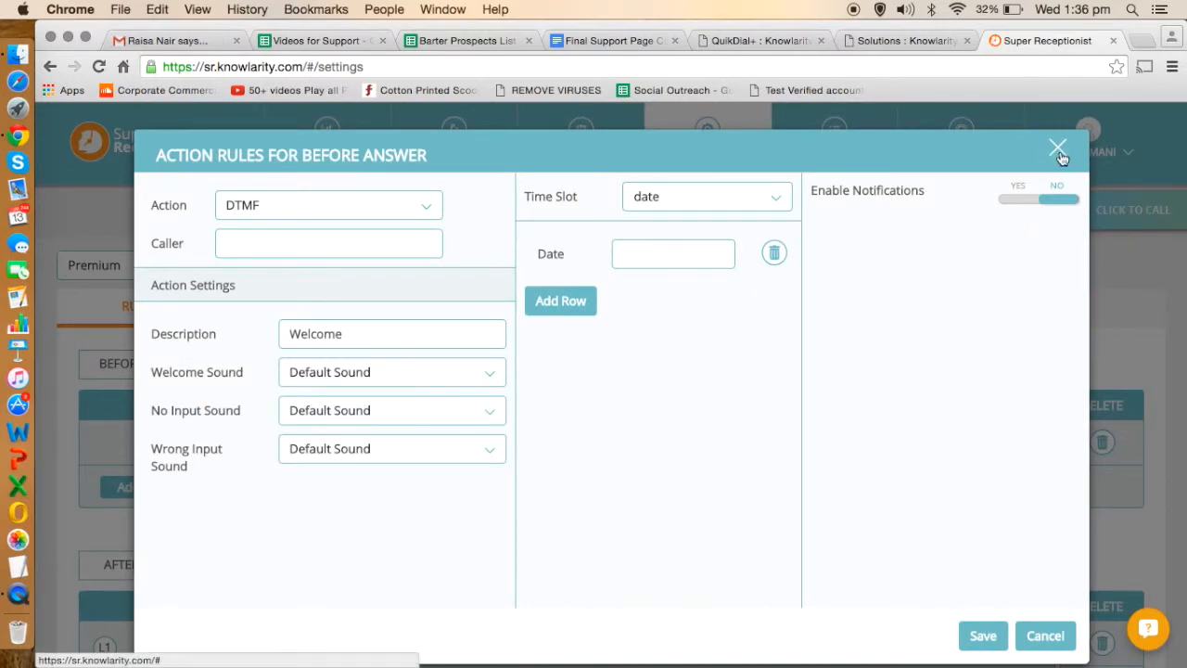
left_click(1057, 148)
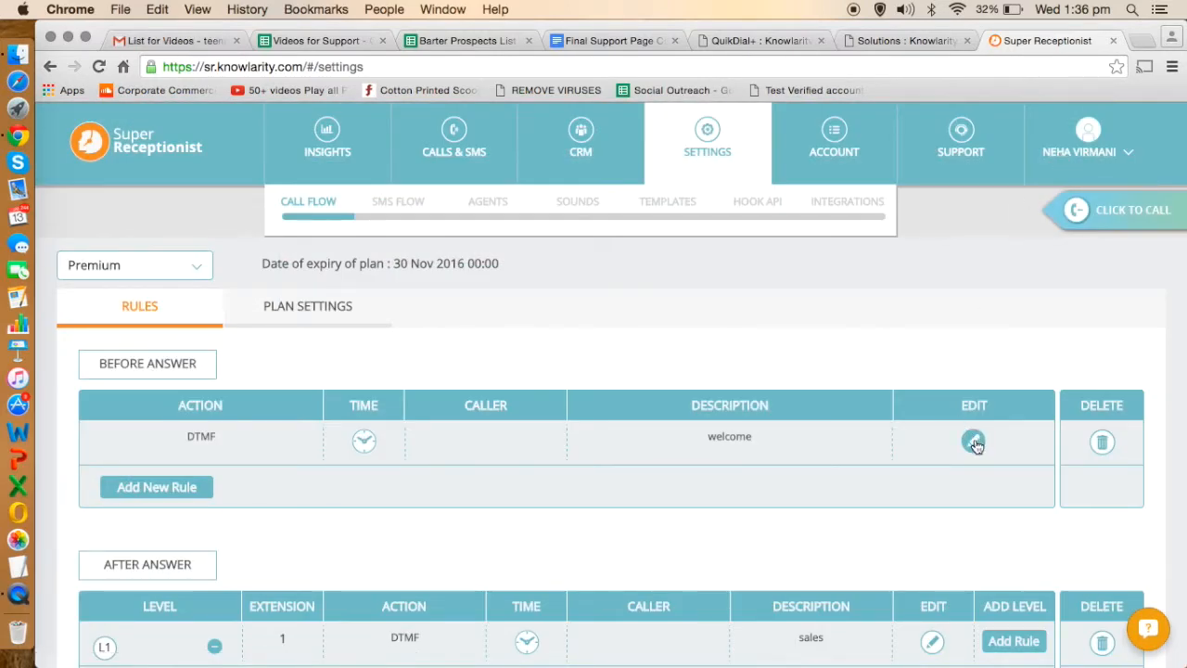
mouse_move(1101, 454)
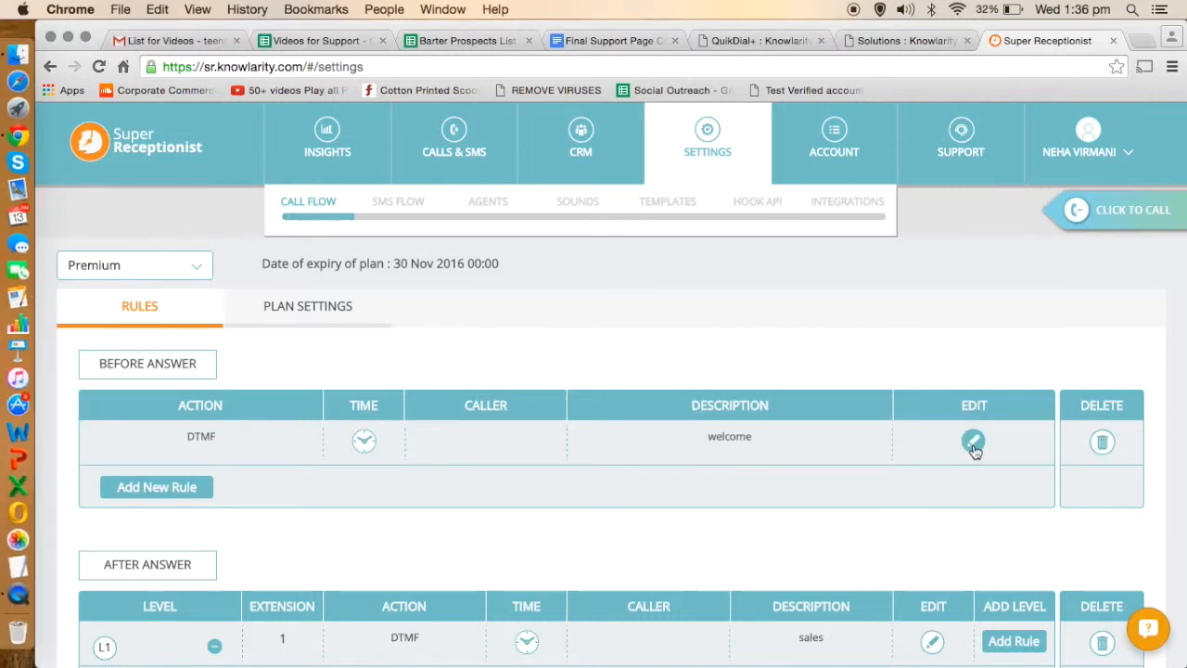
left_click(972, 442)
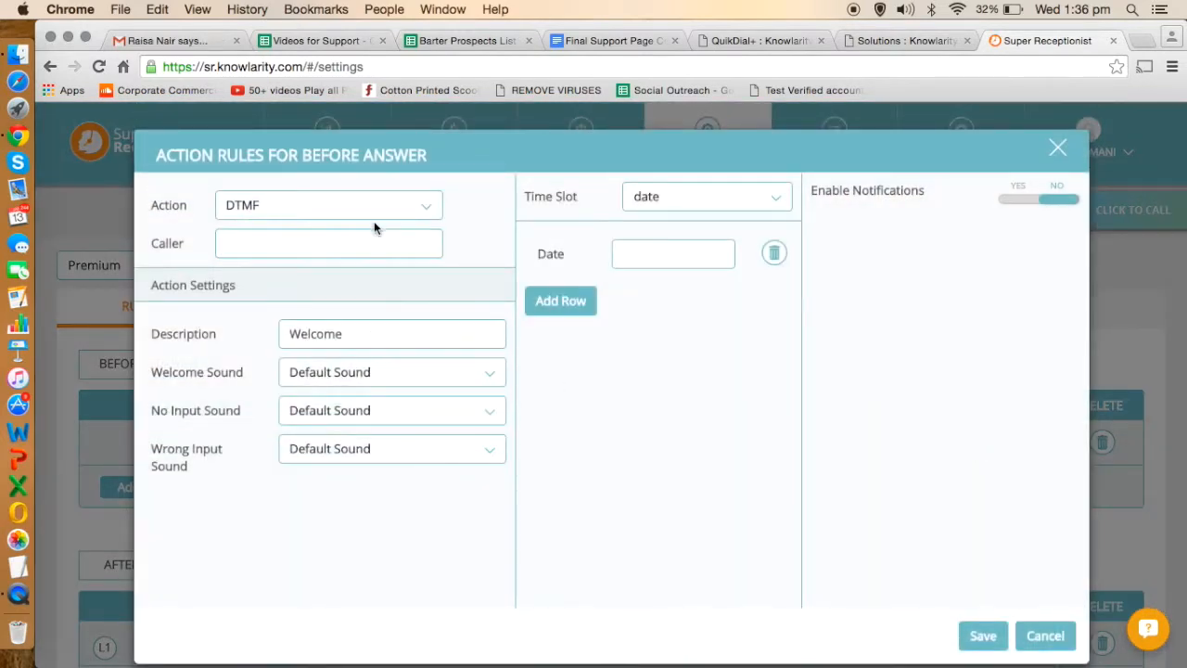
left_click(329, 204)
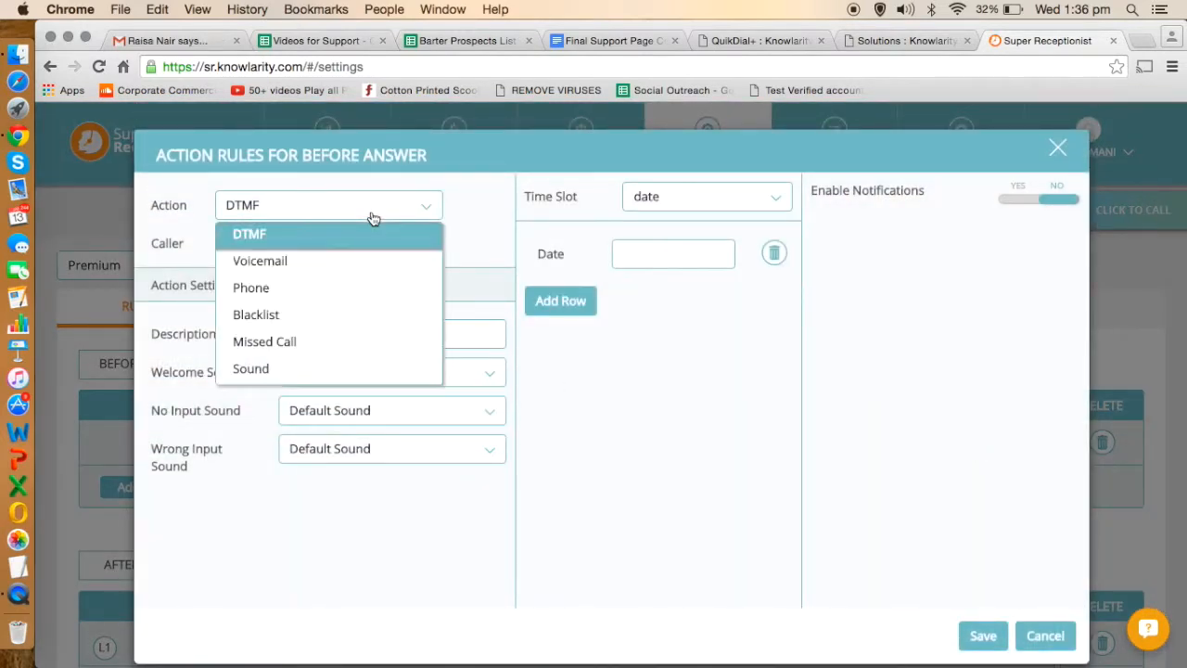
mouse_move(364, 263)
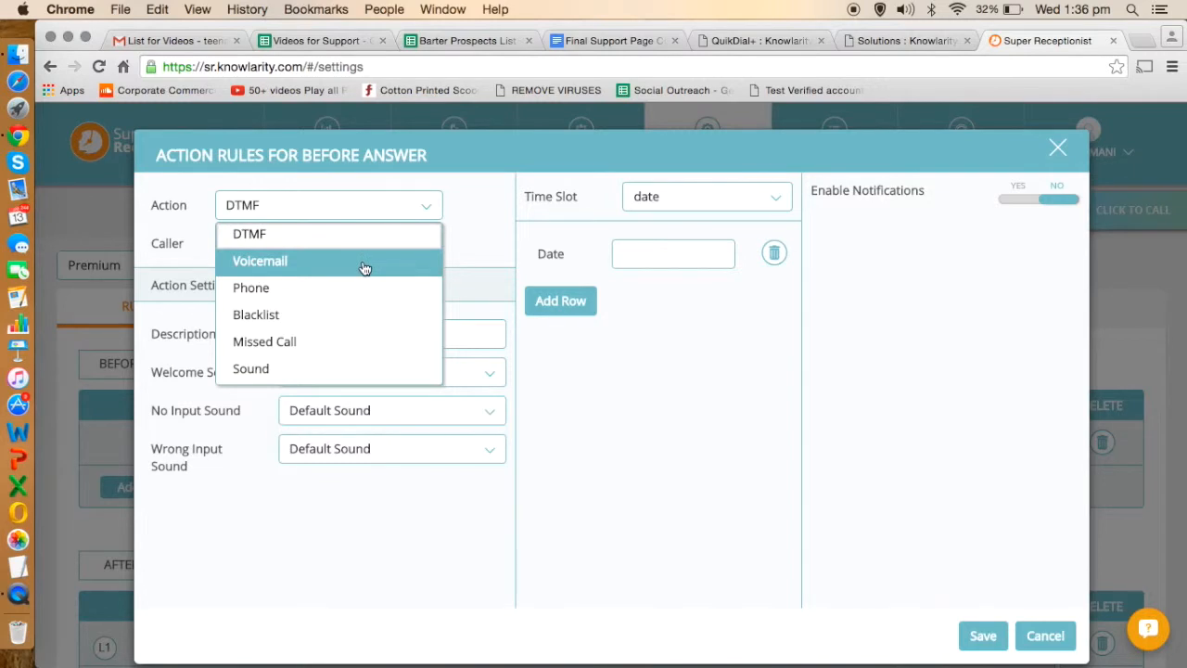
mouse_move(363, 297)
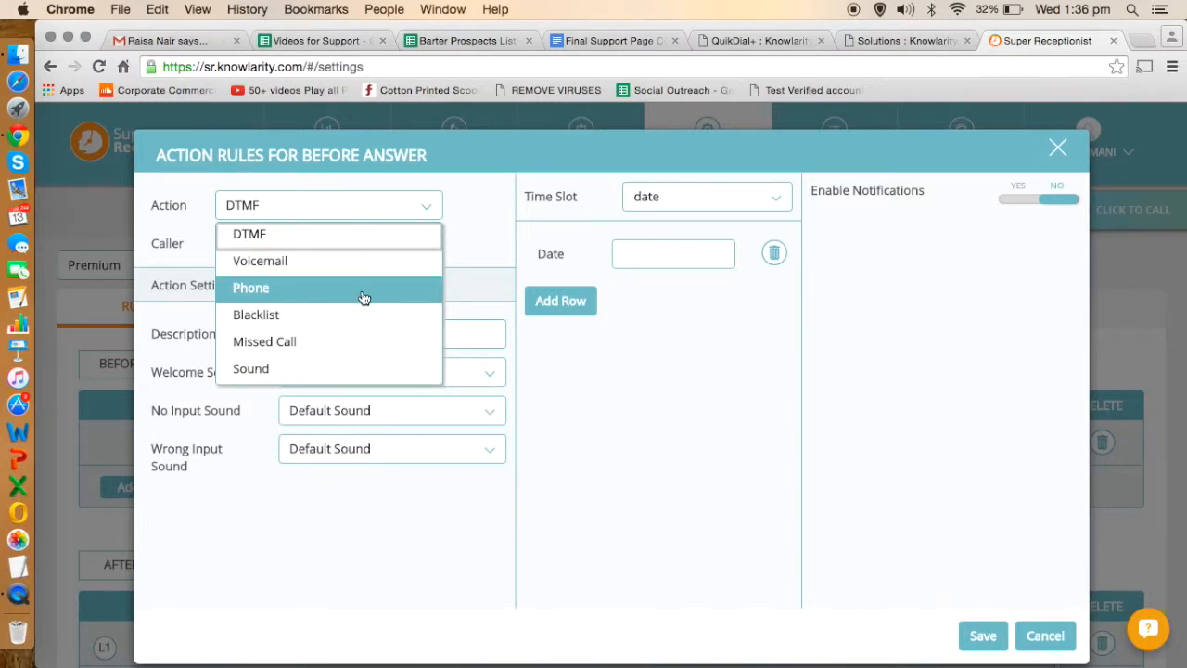
mouse_move(349, 316)
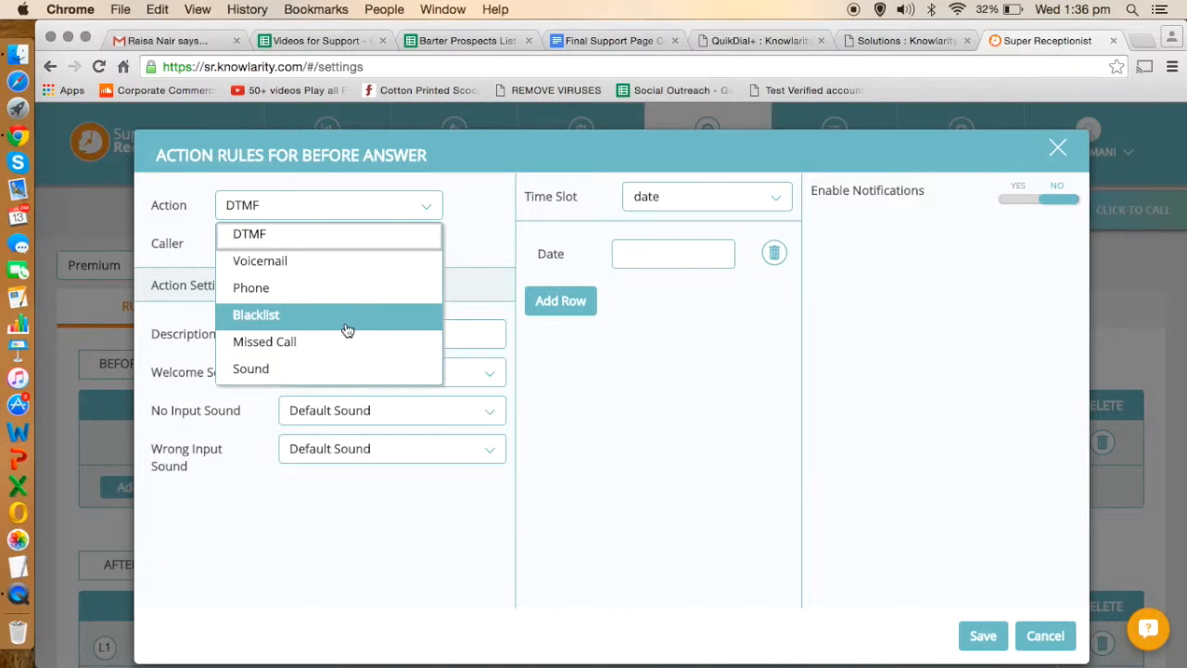
mouse_move(341, 234)
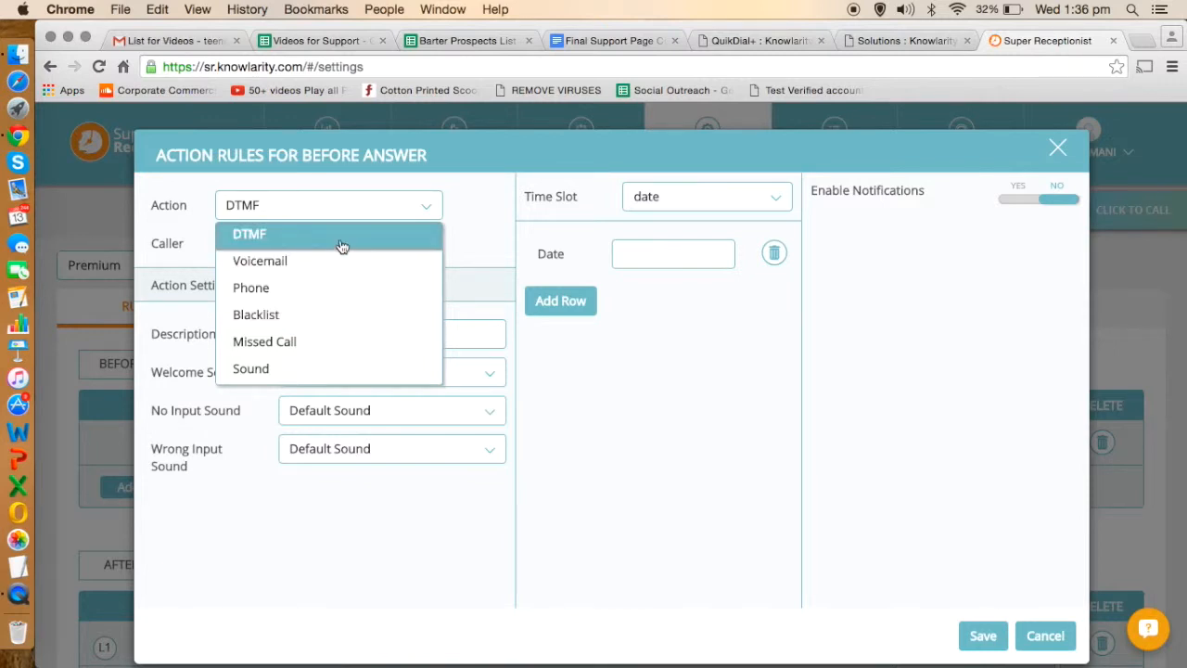
left_click(248, 234)
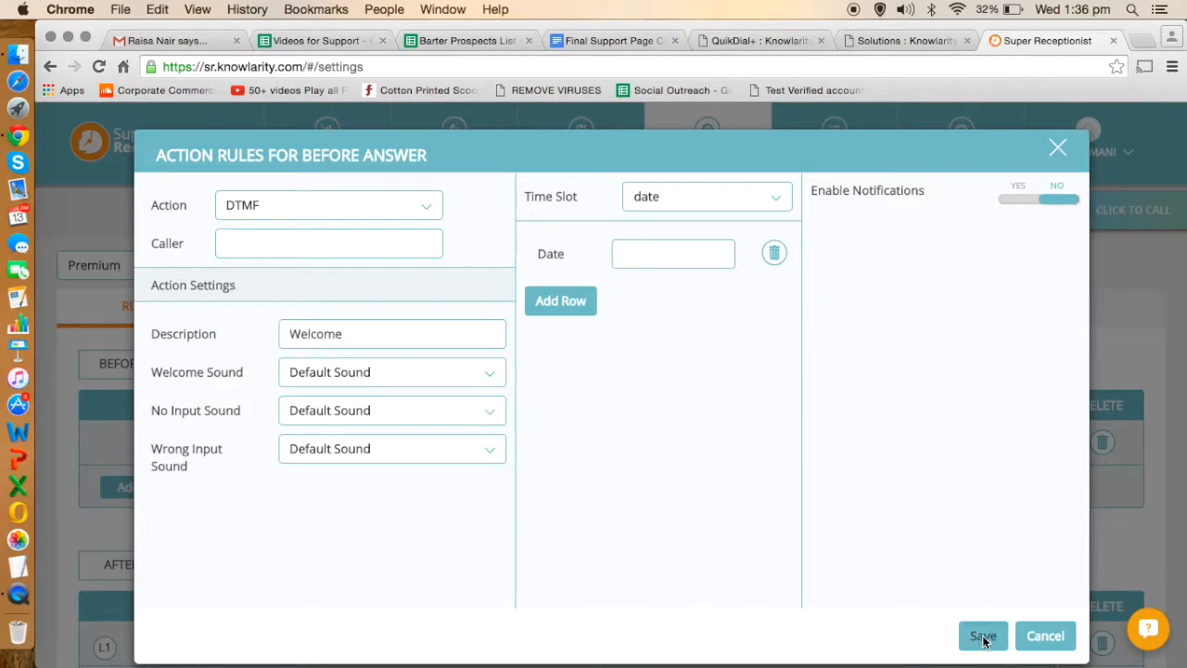
left_click(983, 634)
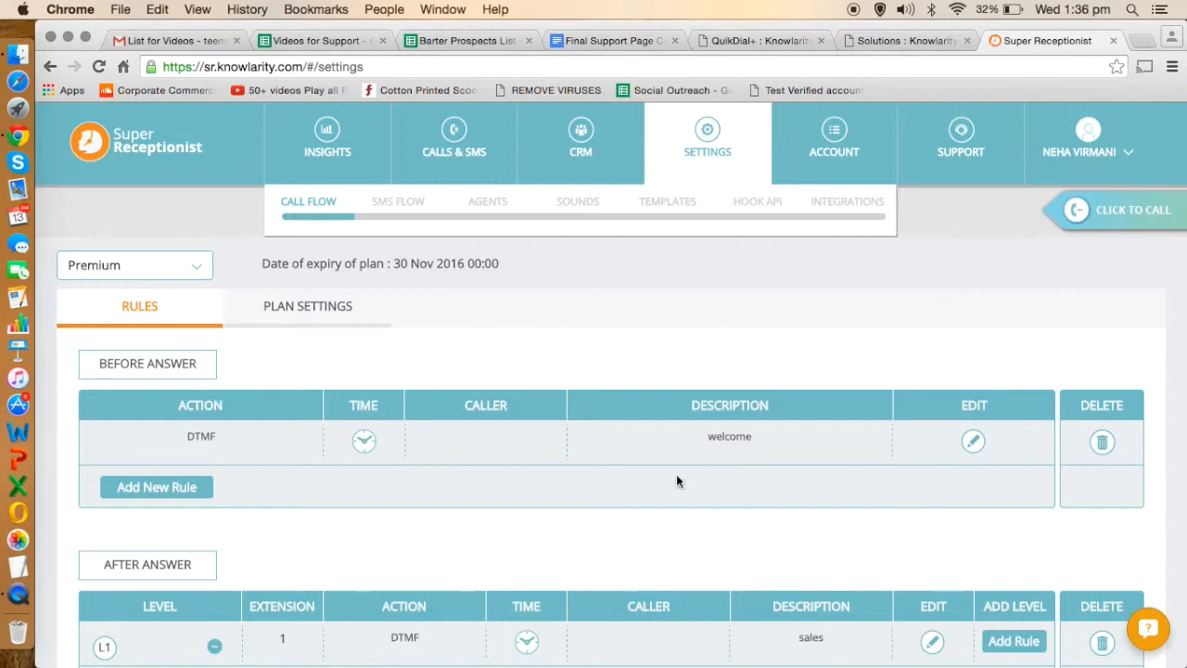
- Scroll through the after-answer rules: sales DTMF with sub-extension and the finance, marketing, enquiries phone extensions
scroll("down", 3)
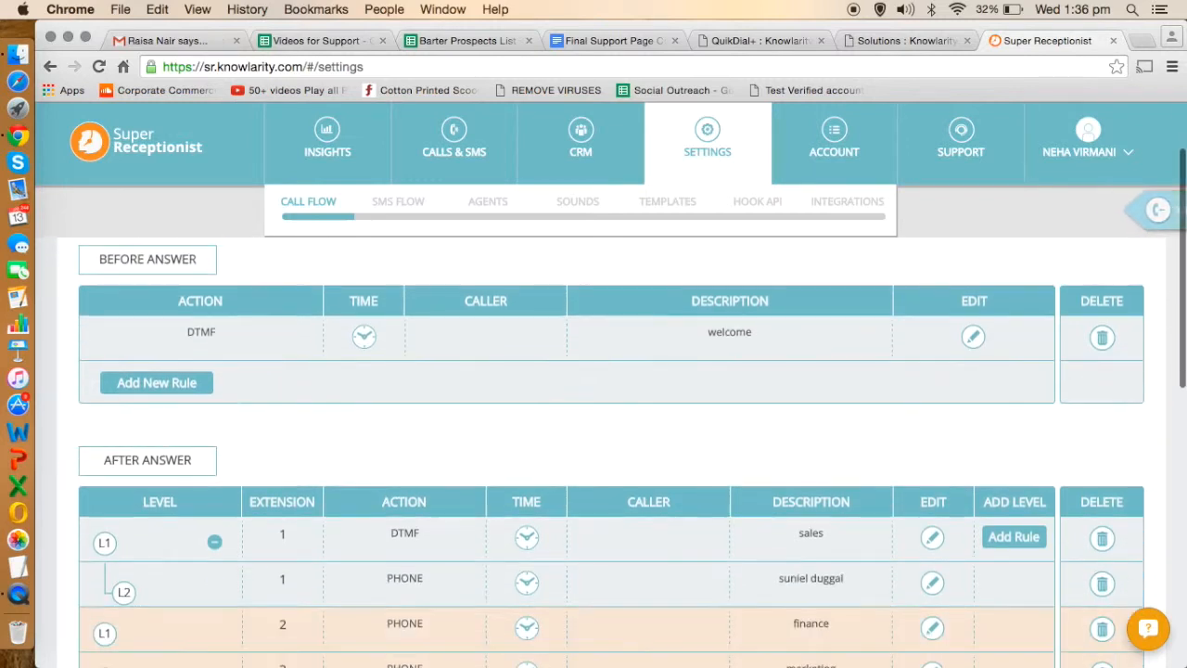
scroll("down", 3)
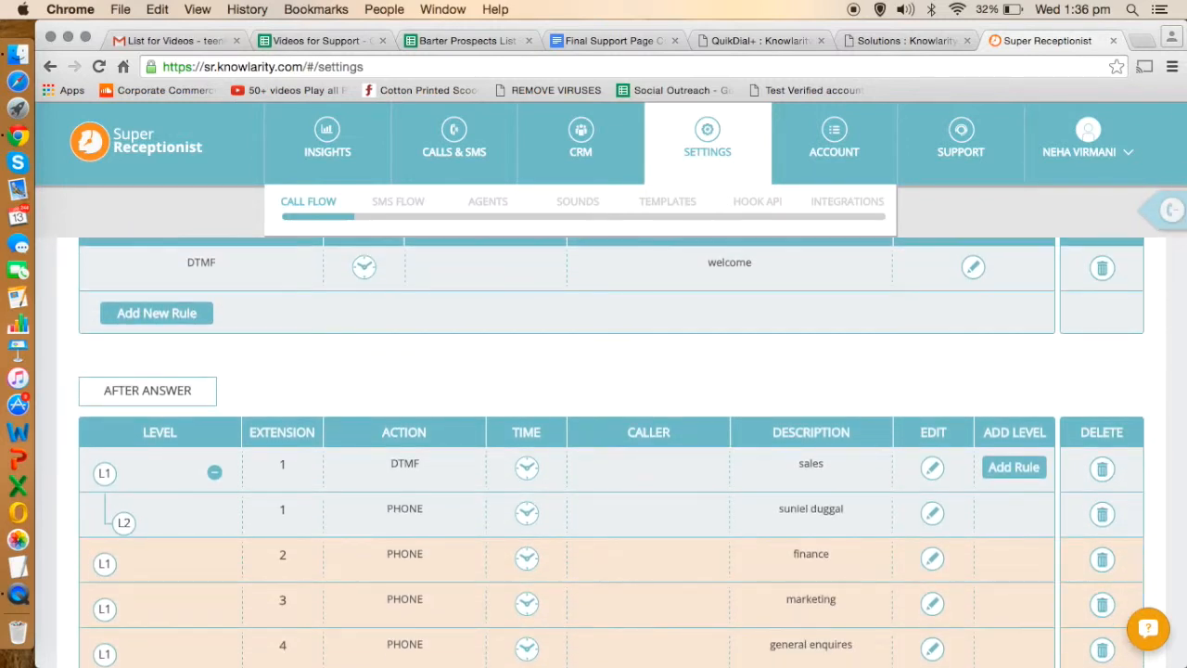
scroll("down", 3)
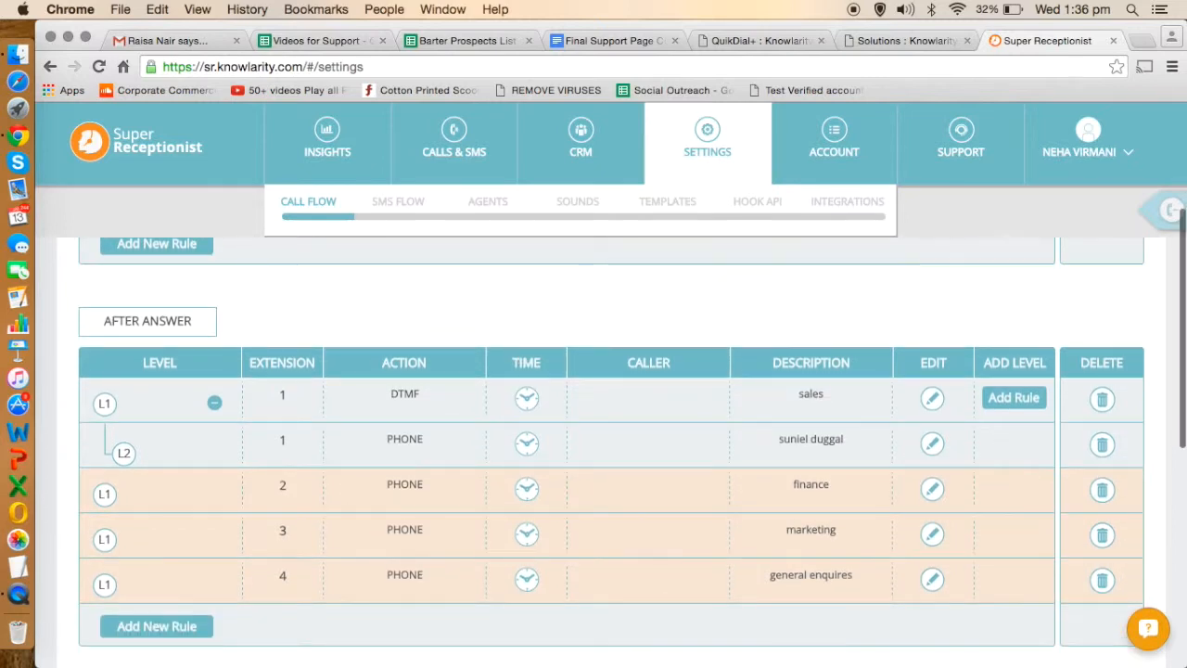
scroll("down", 3)
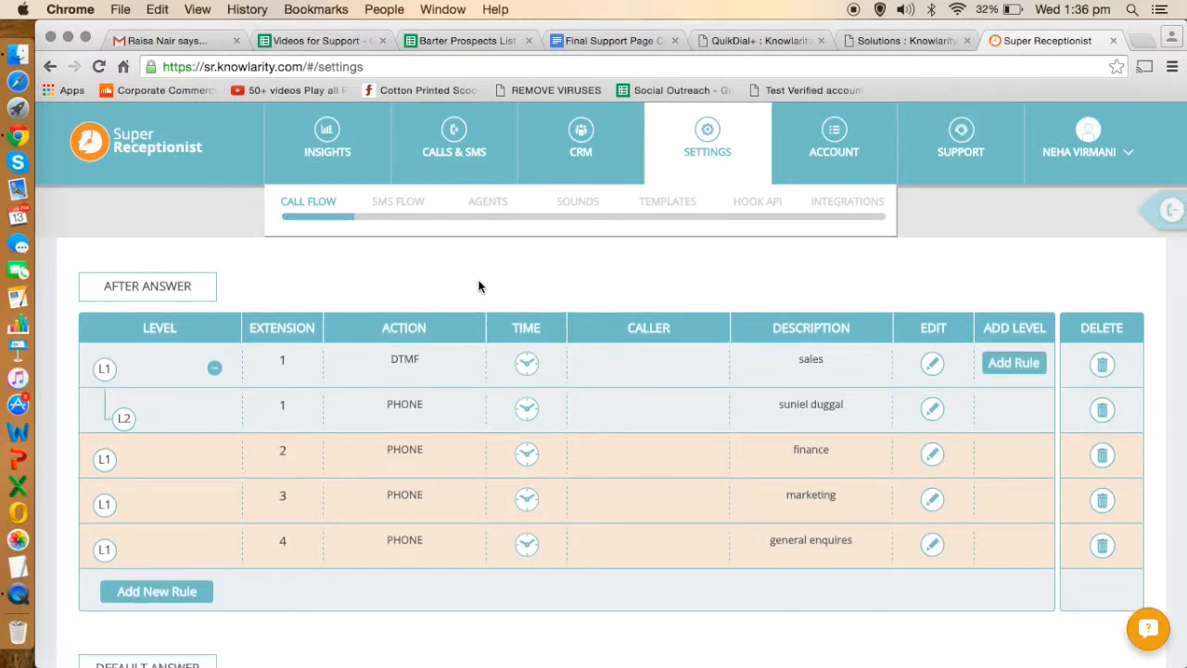
mouse_move(434, 382)
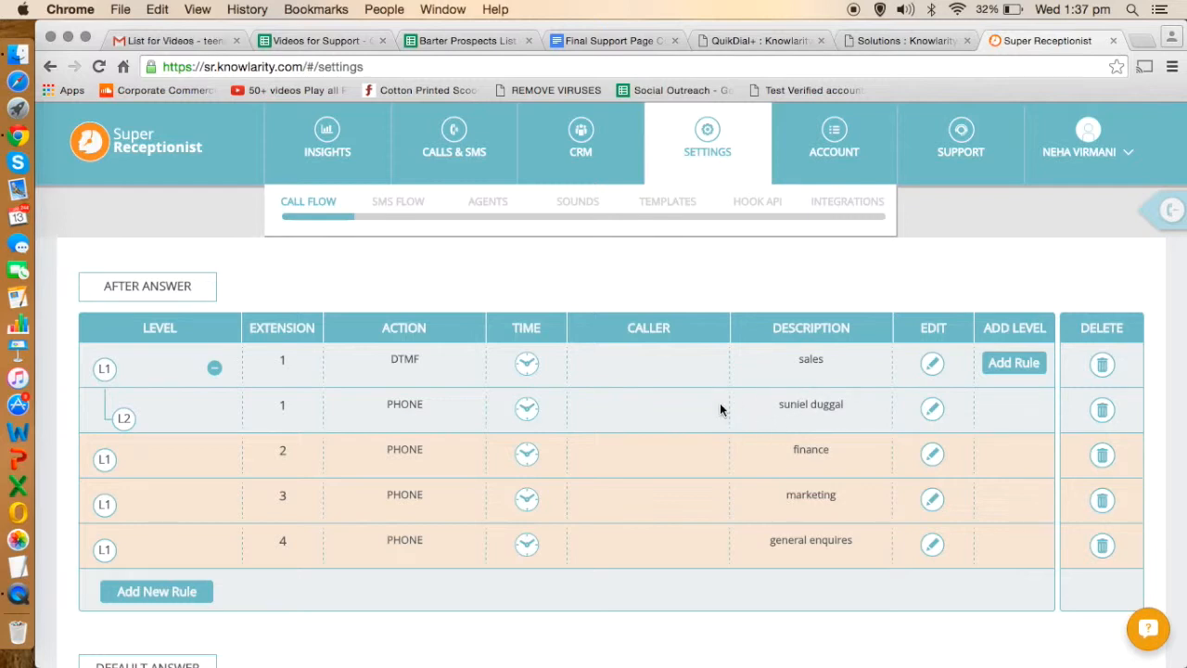
mouse_move(308, 452)
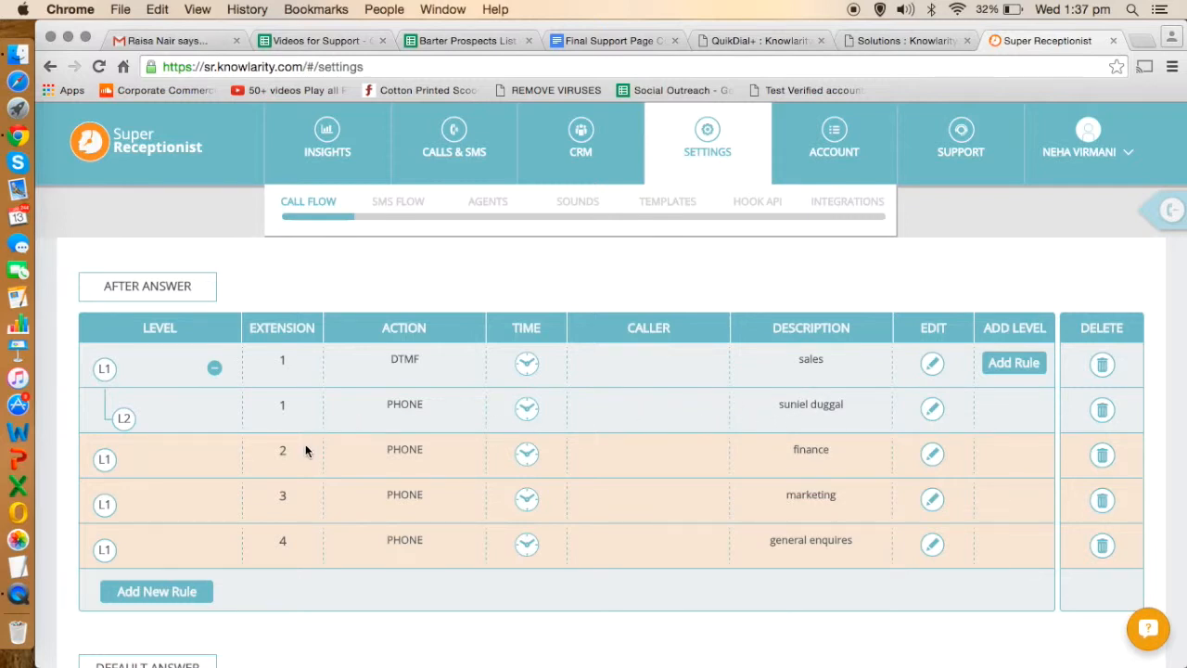
mouse_move(793, 453)
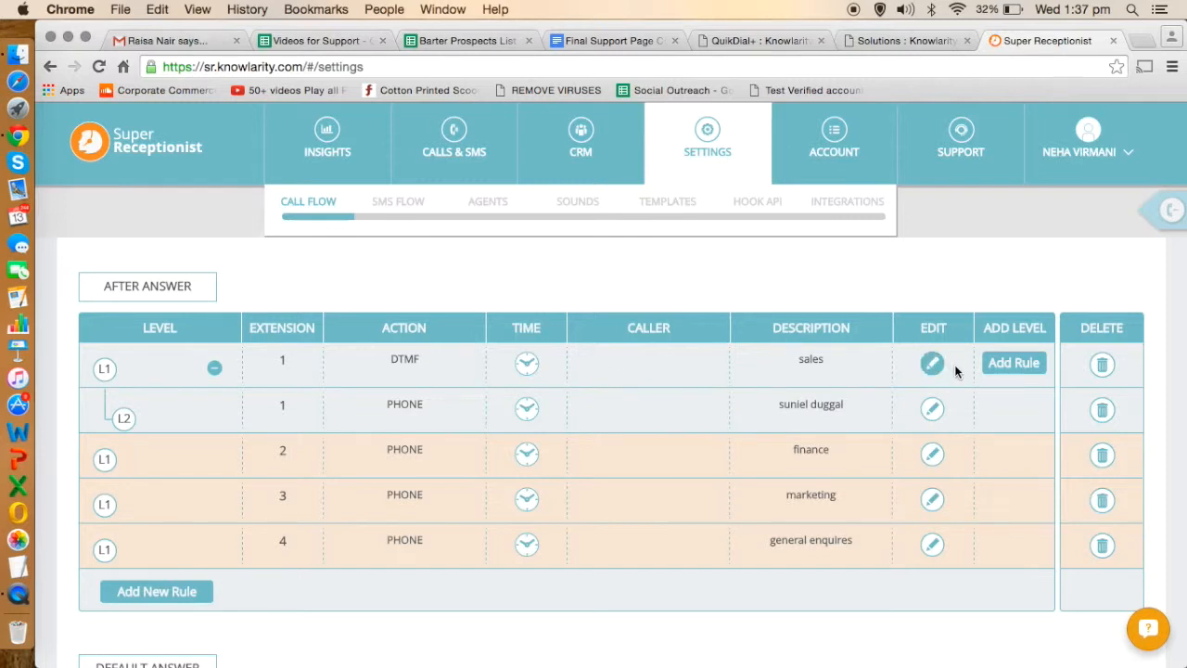
mouse_move(942, 399)
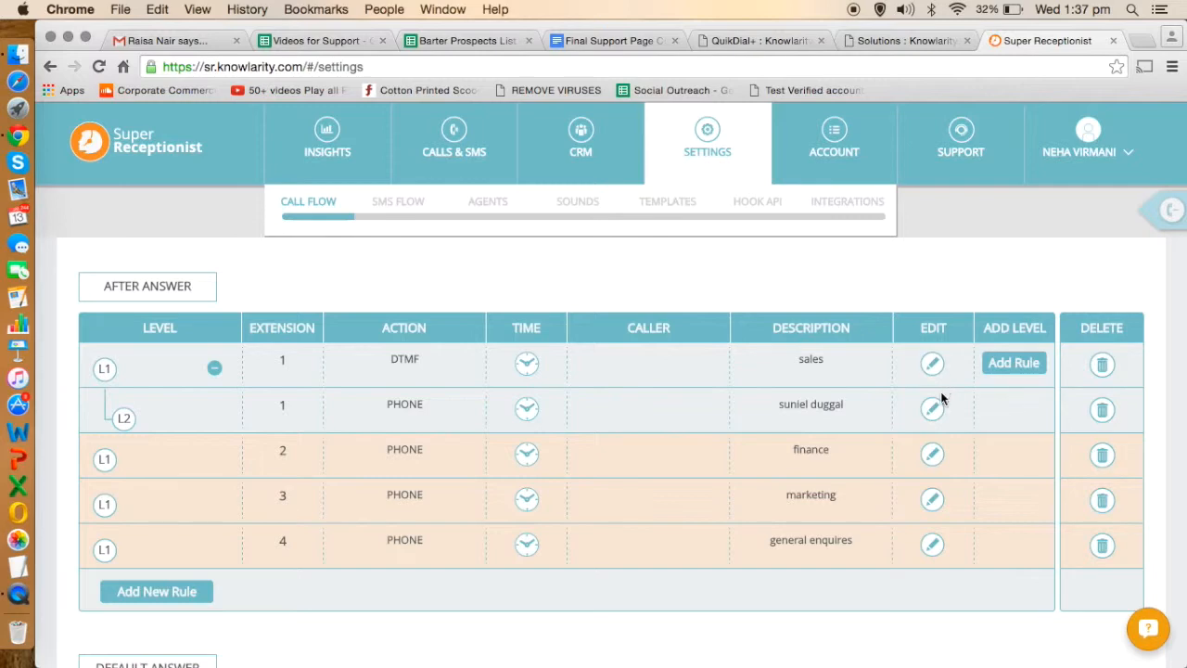
- Edit the sales DTMF rule so its description reads 'Welcome Sound' and save it
left_click(930, 362)
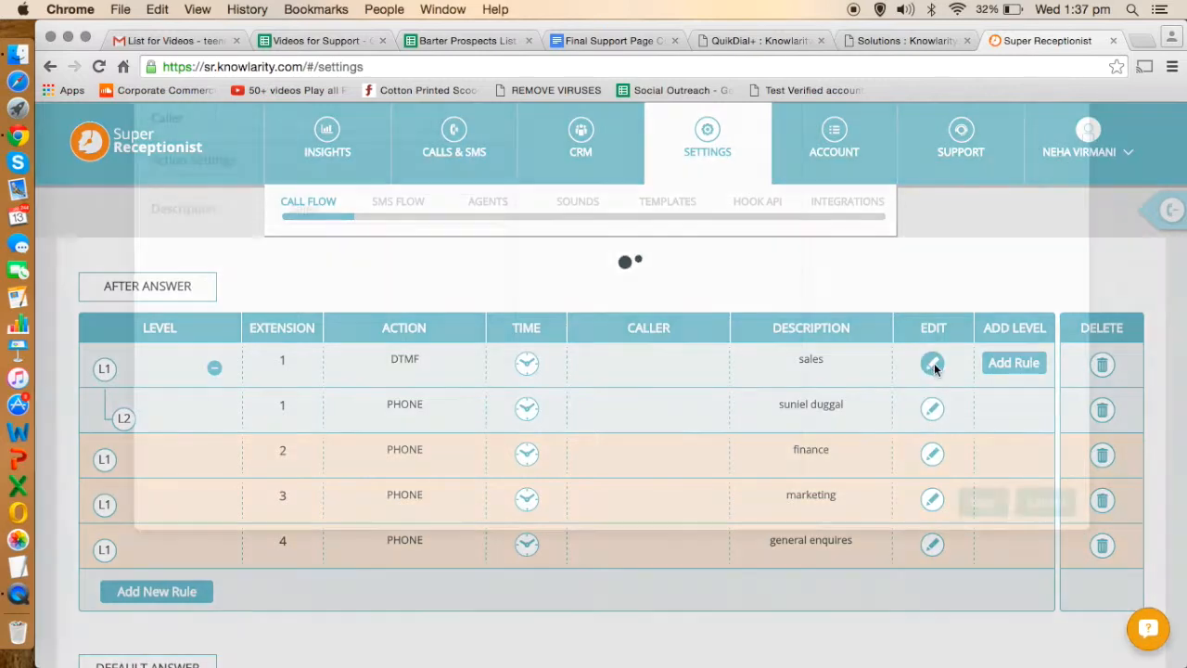
left_click(931, 362)
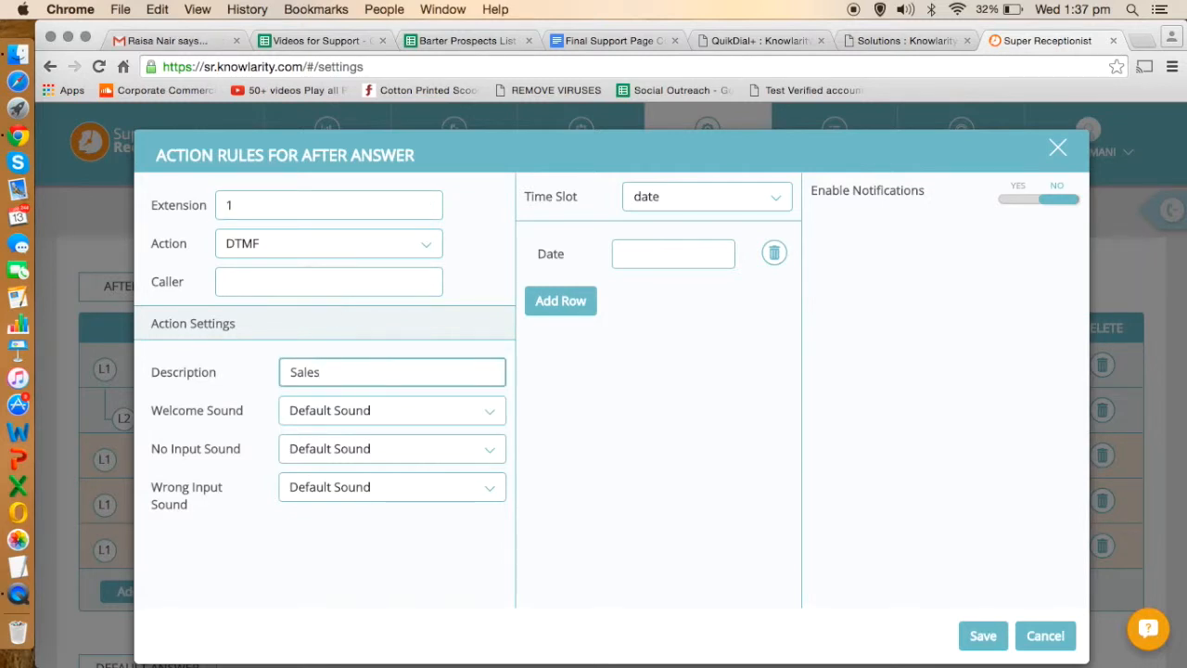
type("Wel")
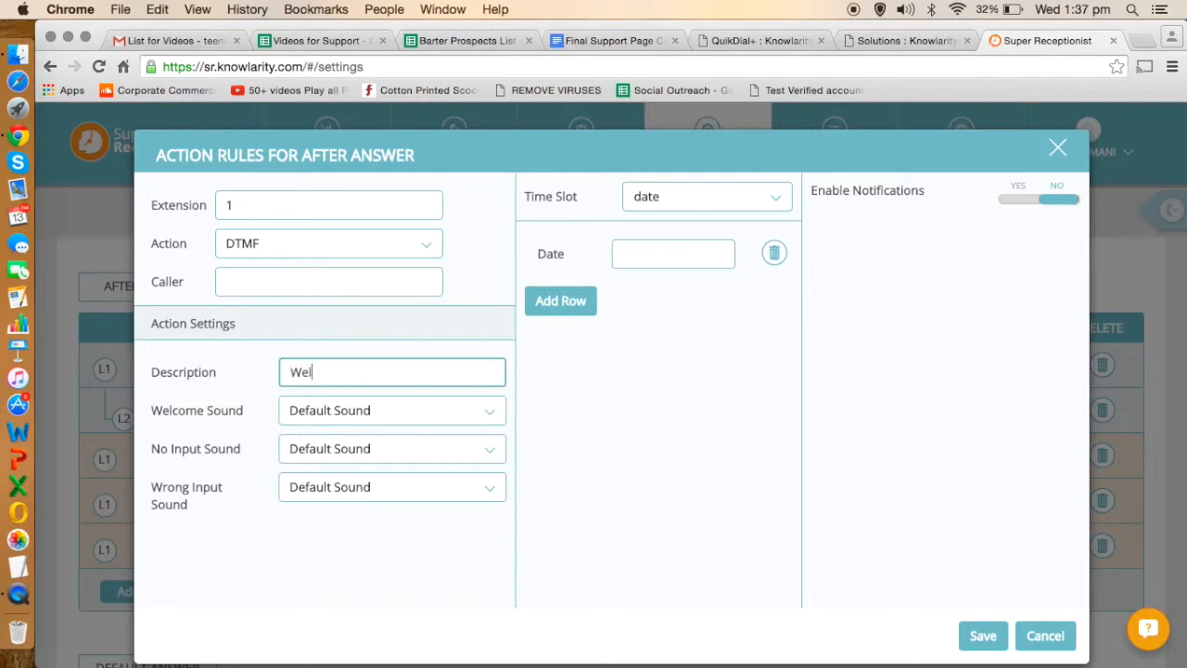
type("come")
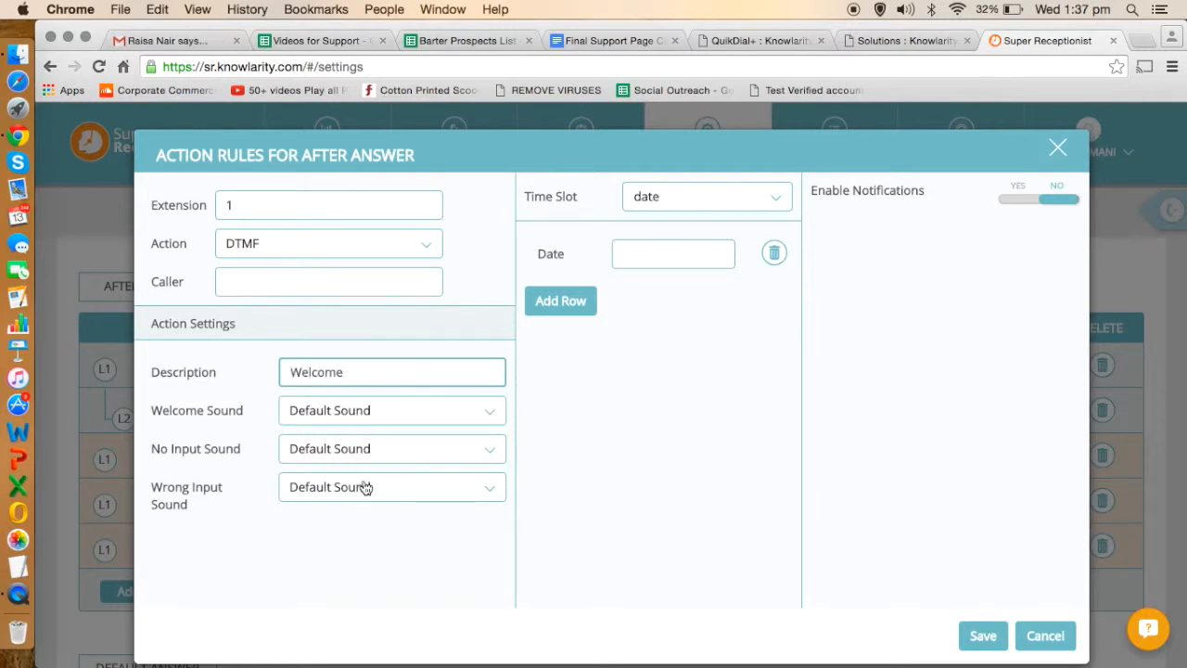
type("Sound")
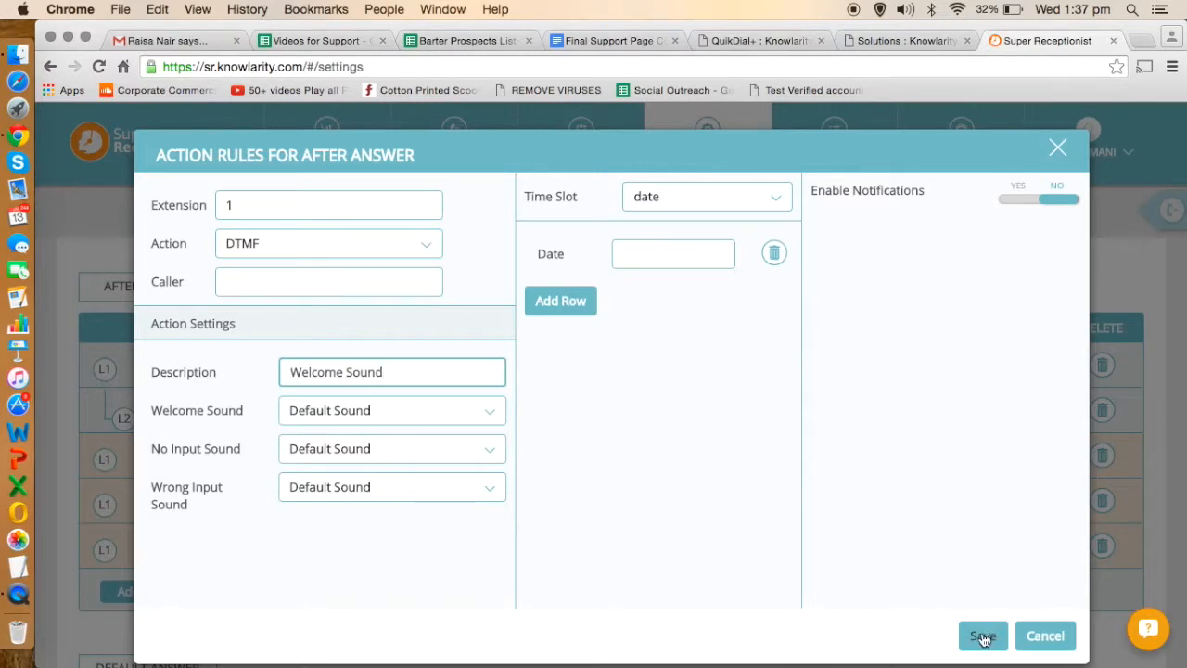
left_click(983, 634)
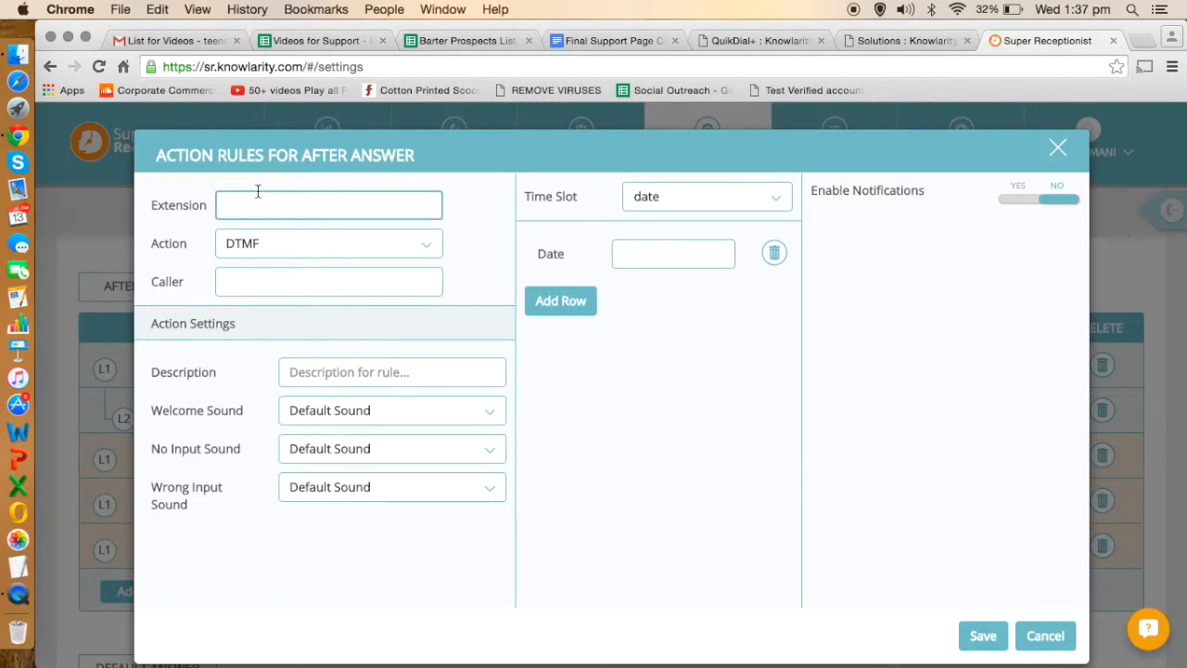
- Create a level-2 Phone rule on extension 2 described 'Vikas' with agent Vikas assigned
left_click(326, 243)
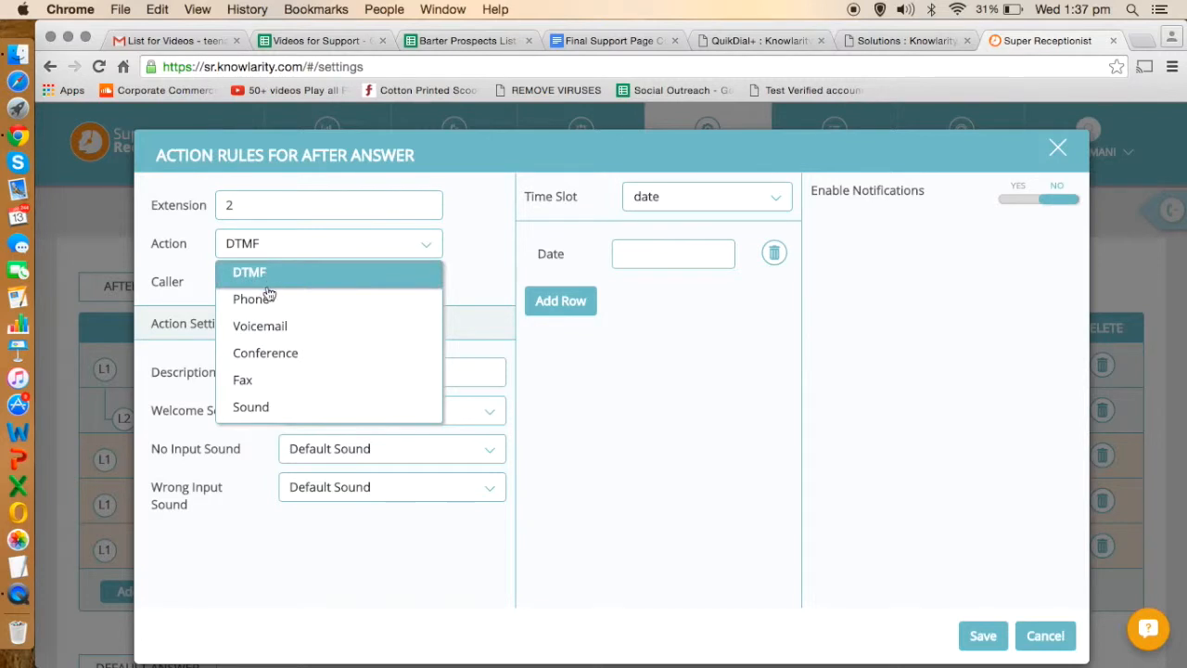
left_click(252, 297)
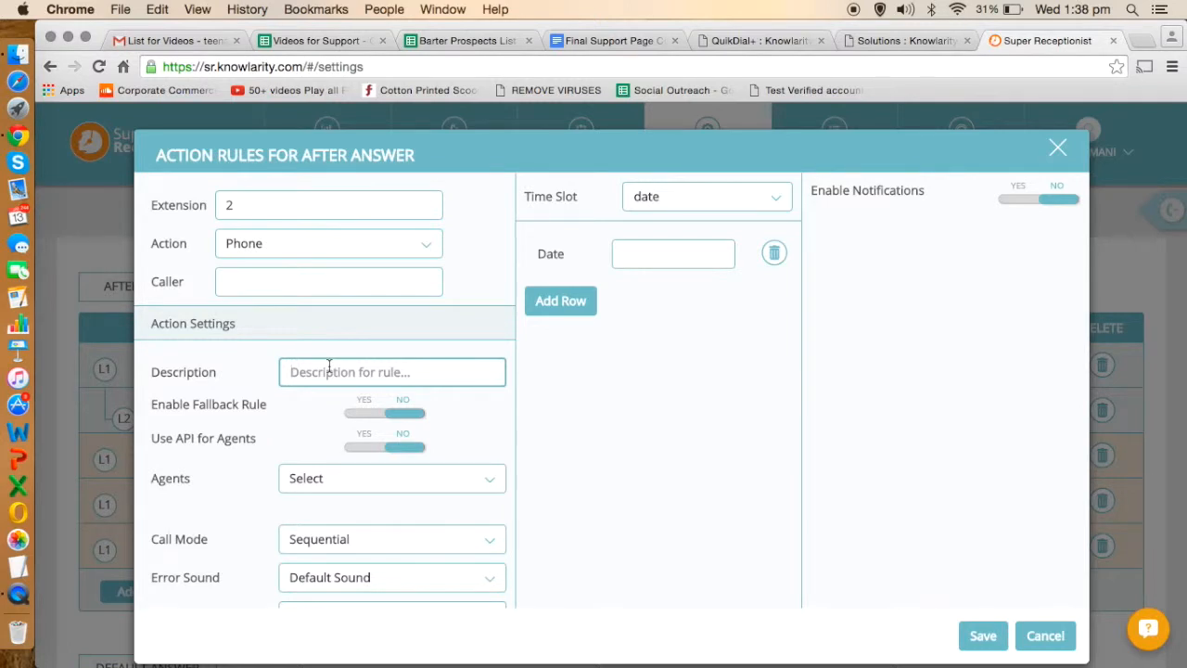
type("Vikas")
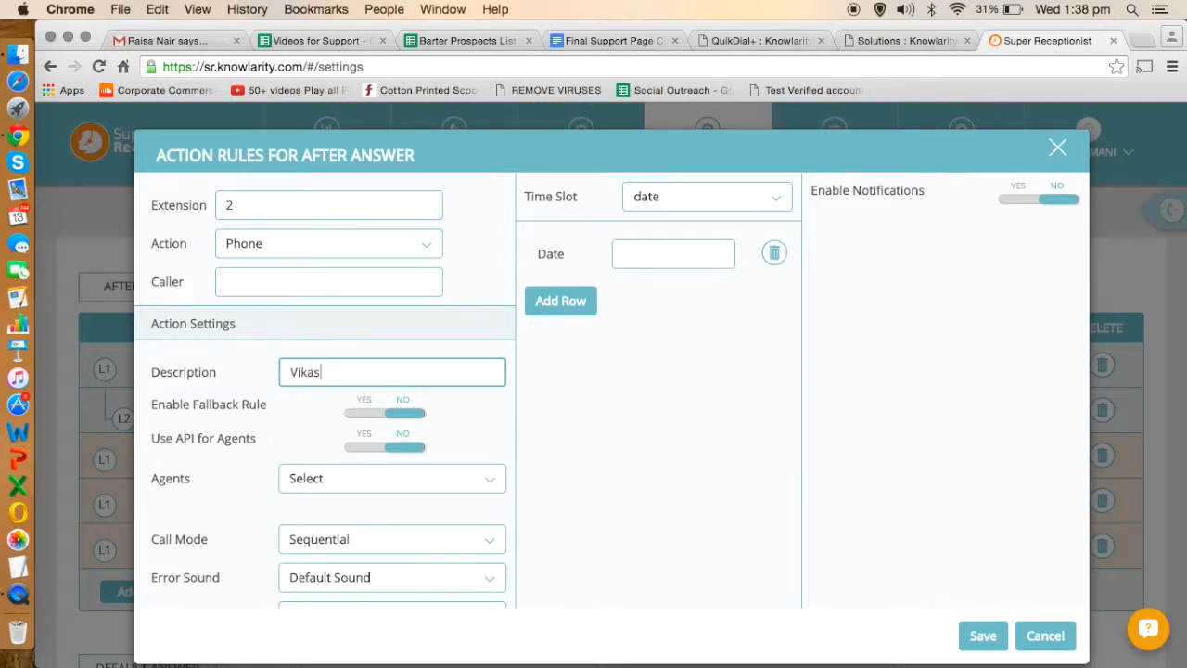
mouse_move(300, 404)
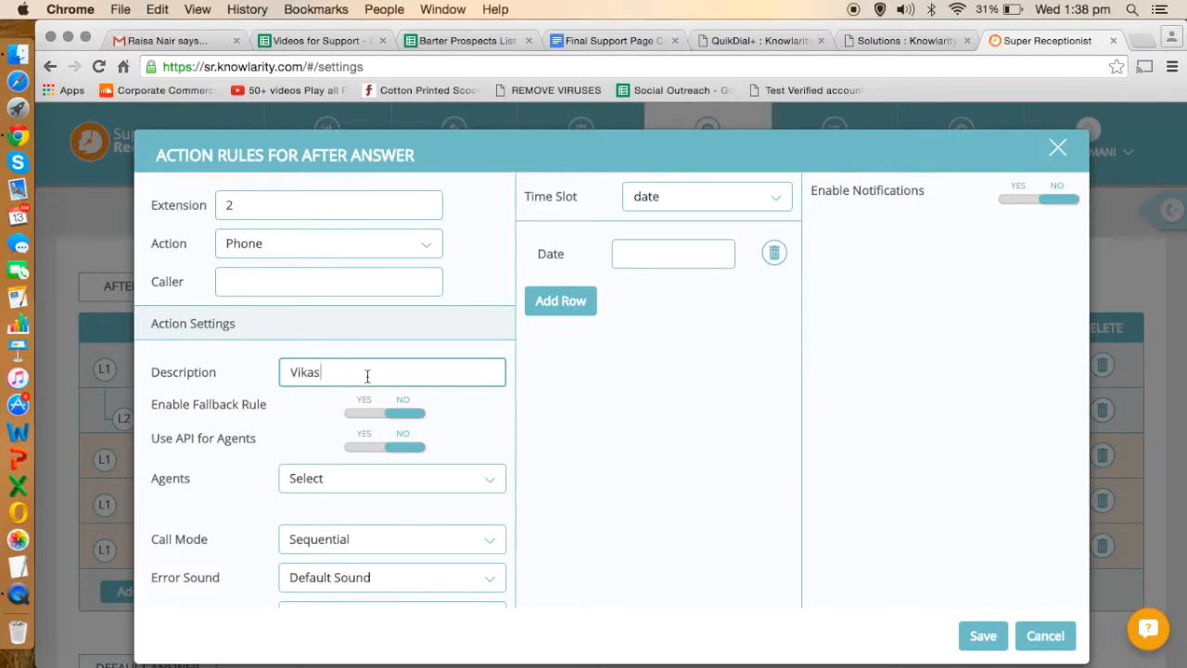
left_click(390, 479)
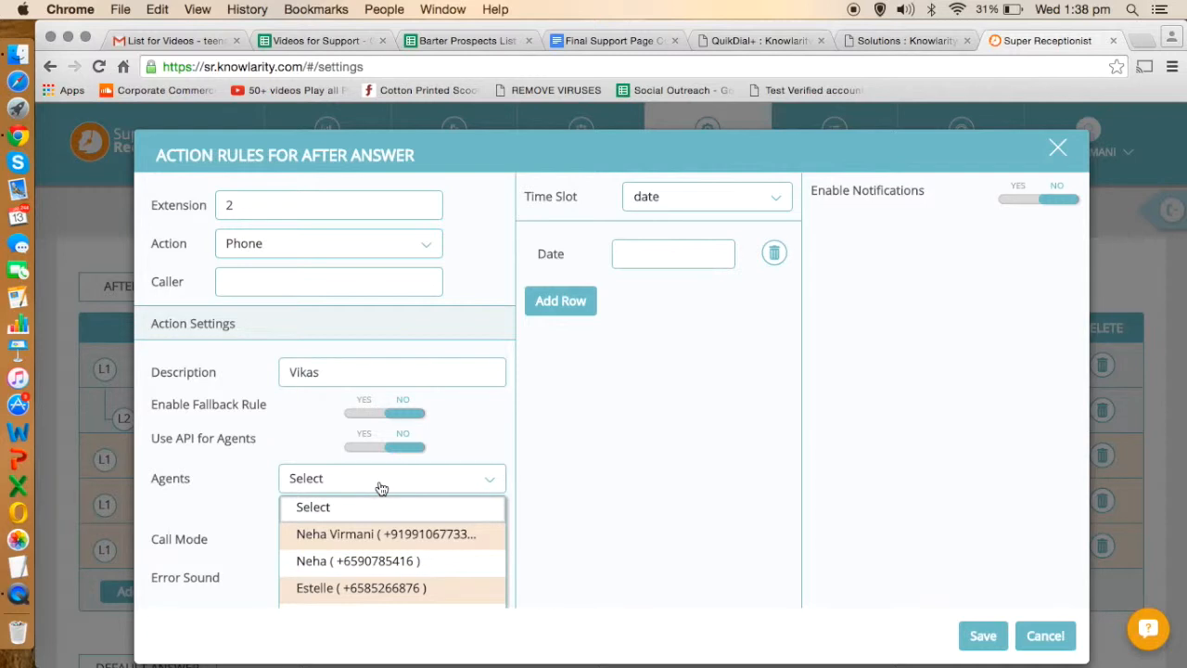
scroll("down", 3)
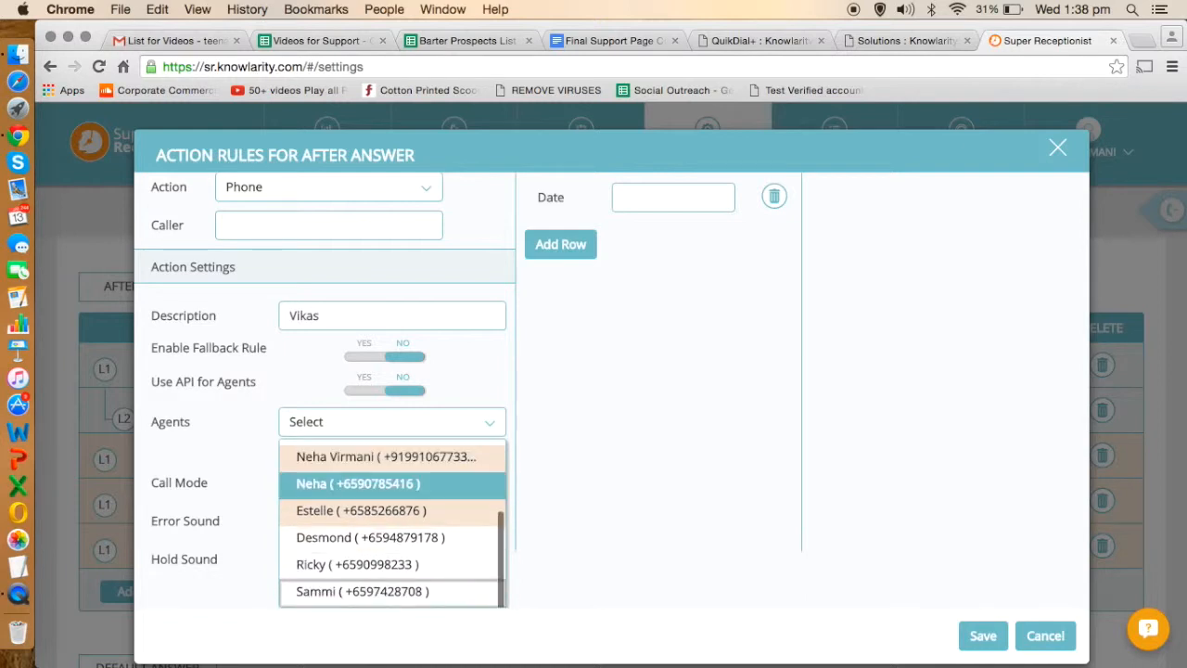
scroll("down", 3)
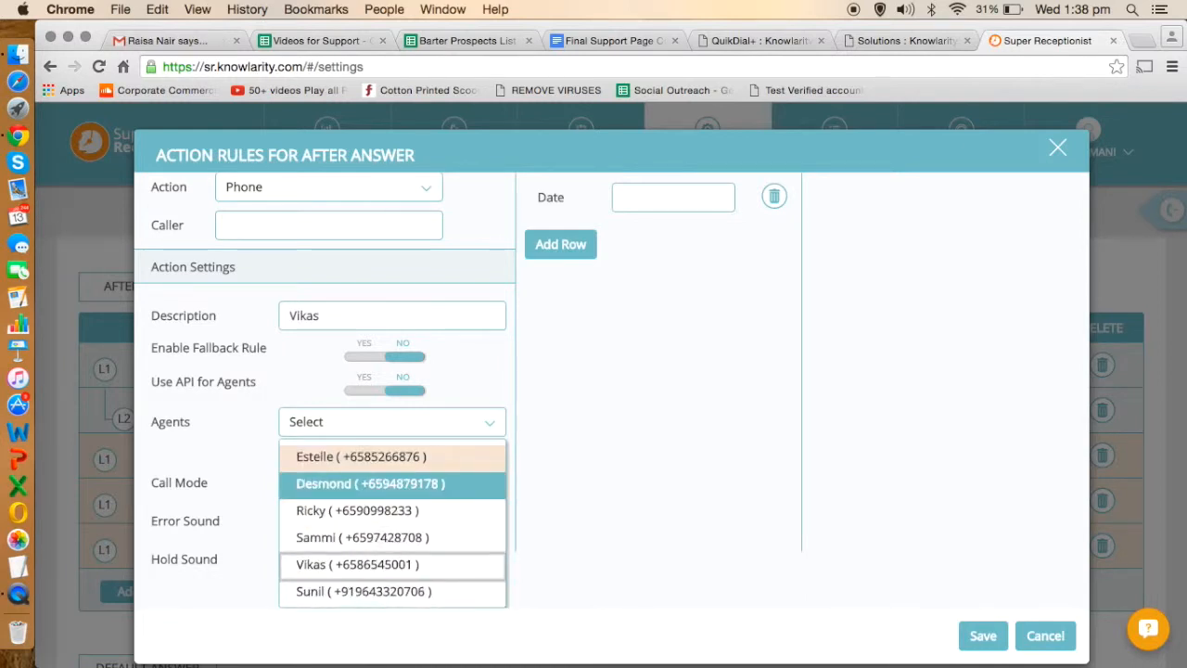
left_click(356, 564)
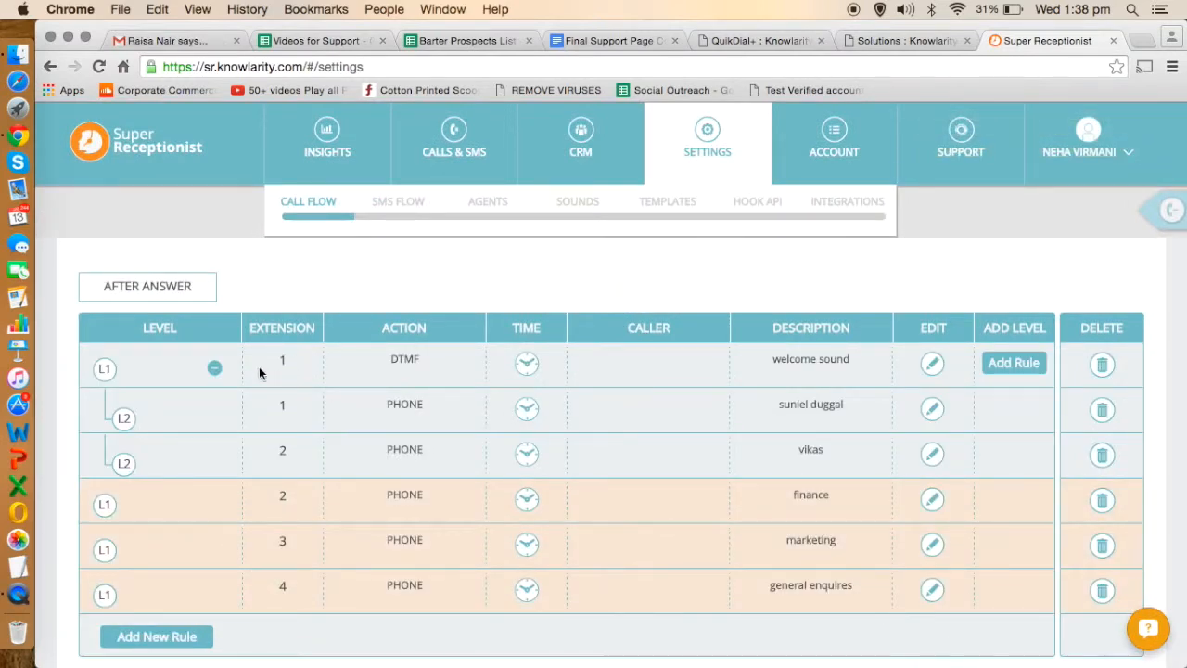
mouse_move(863, 443)
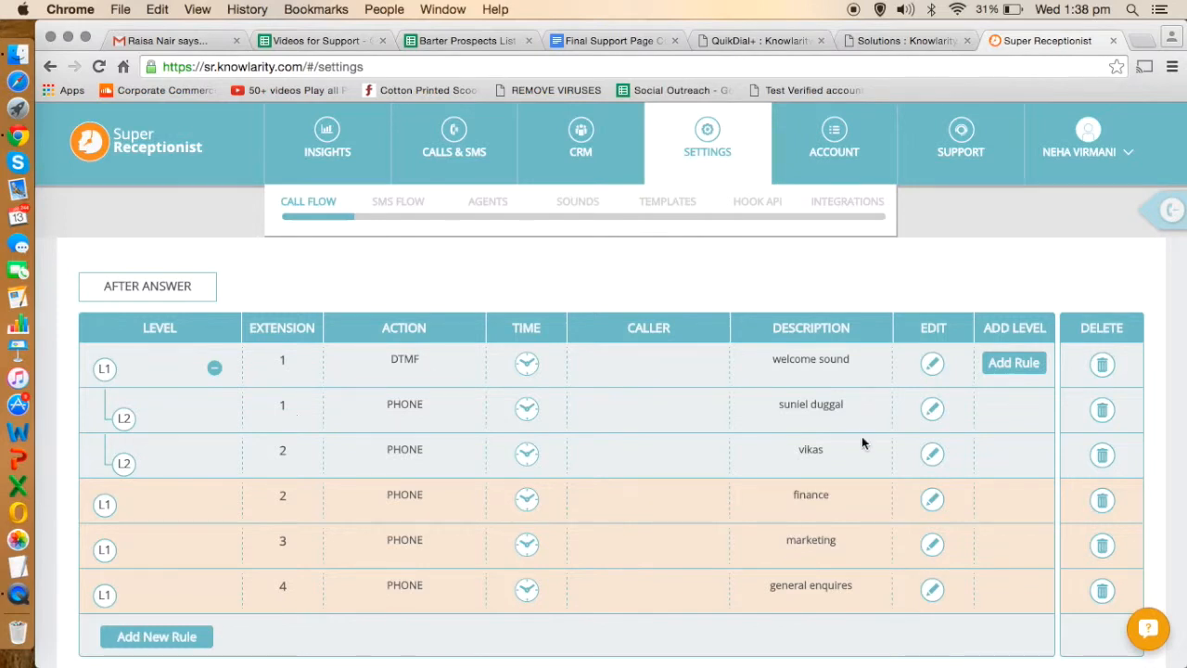
mouse_move(931, 453)
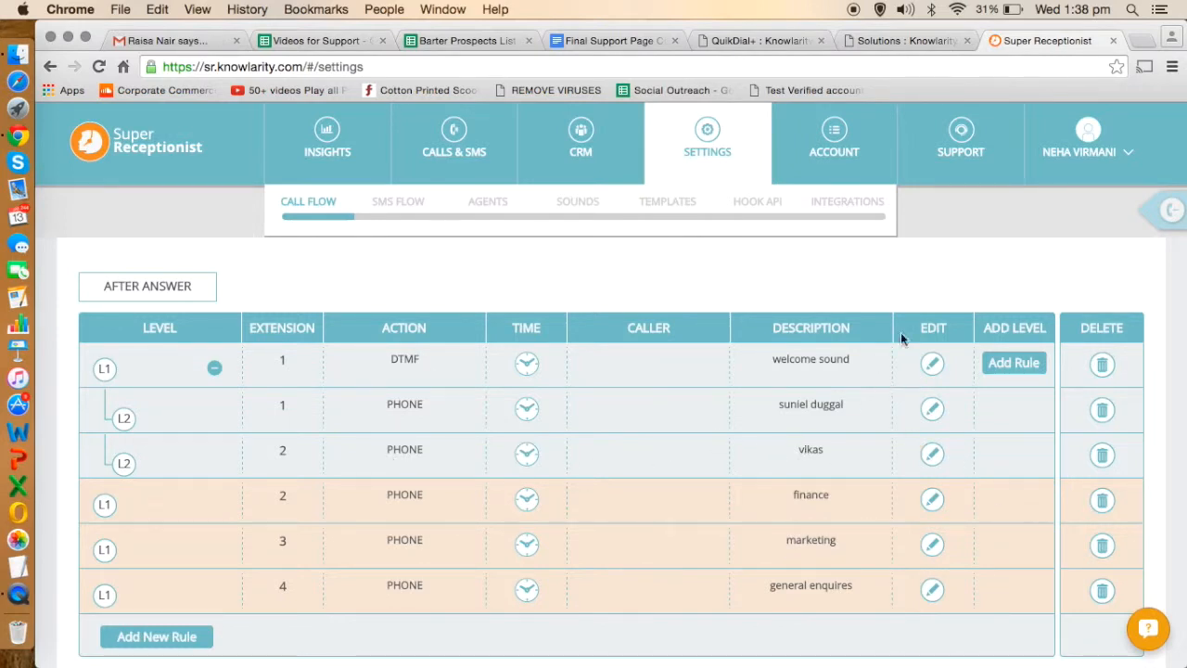
mouse_move(989, 225)
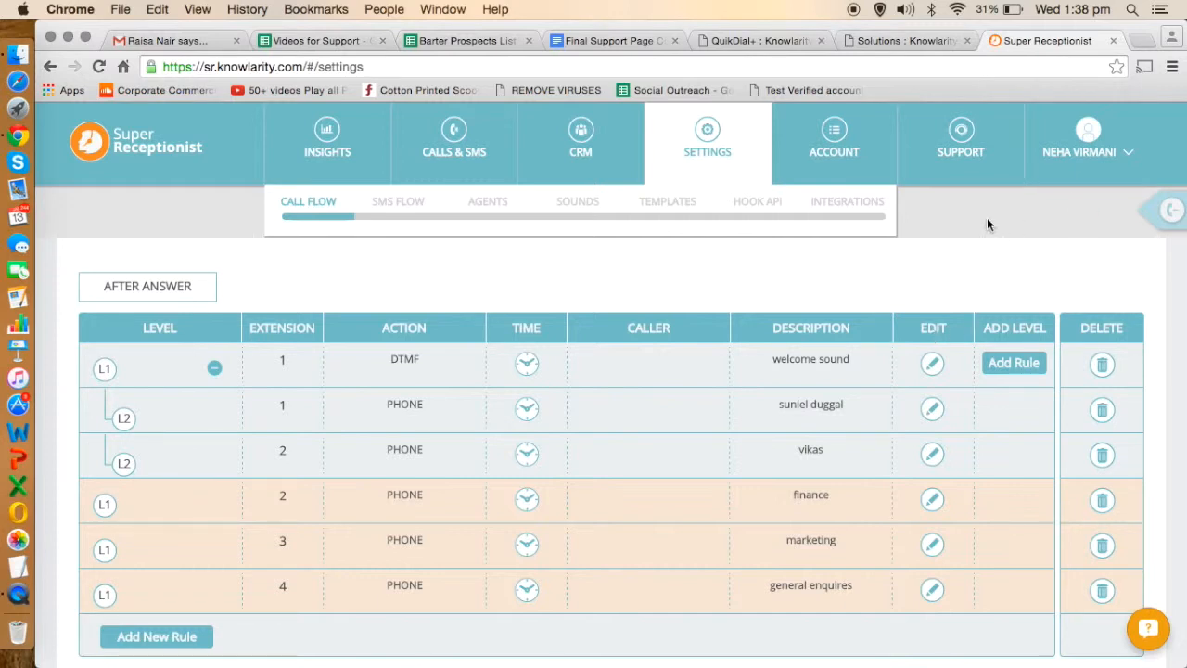
mouse_move(841, 388)
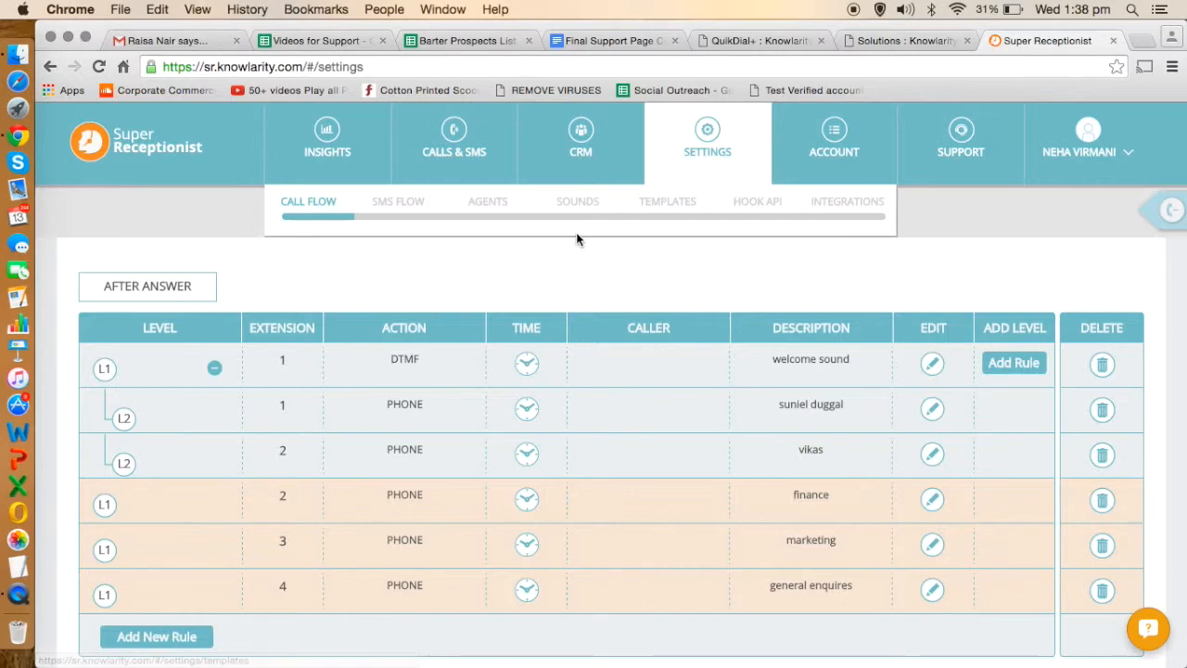
left_click(326, 139)
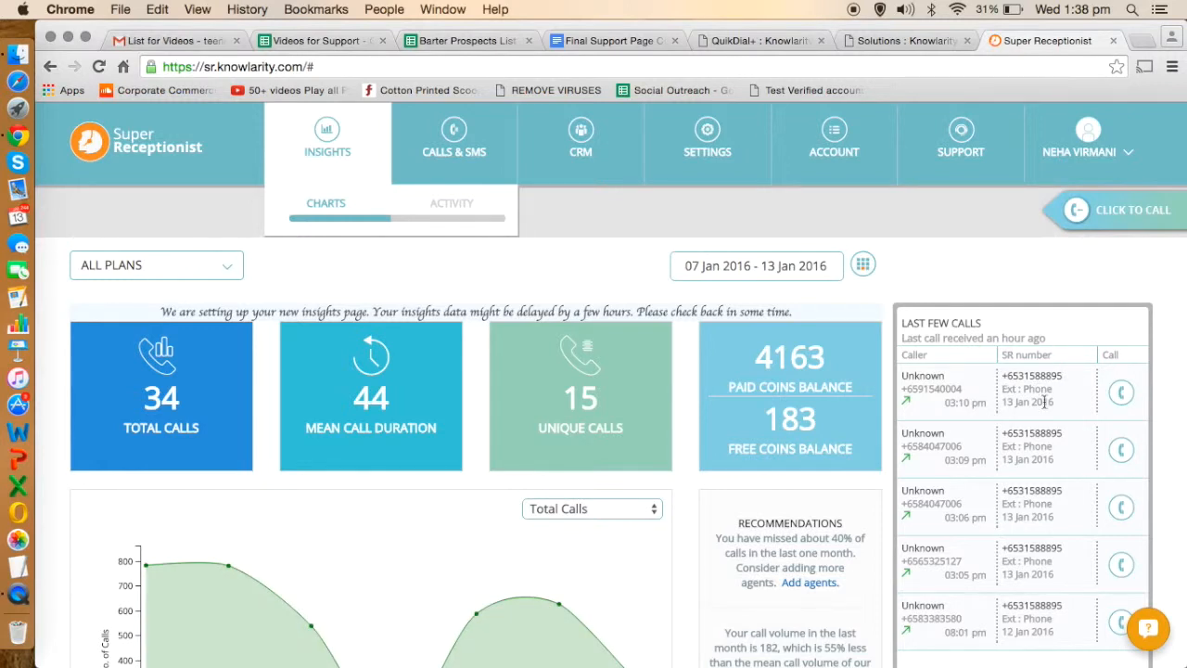
mouse_move(1031, 306)
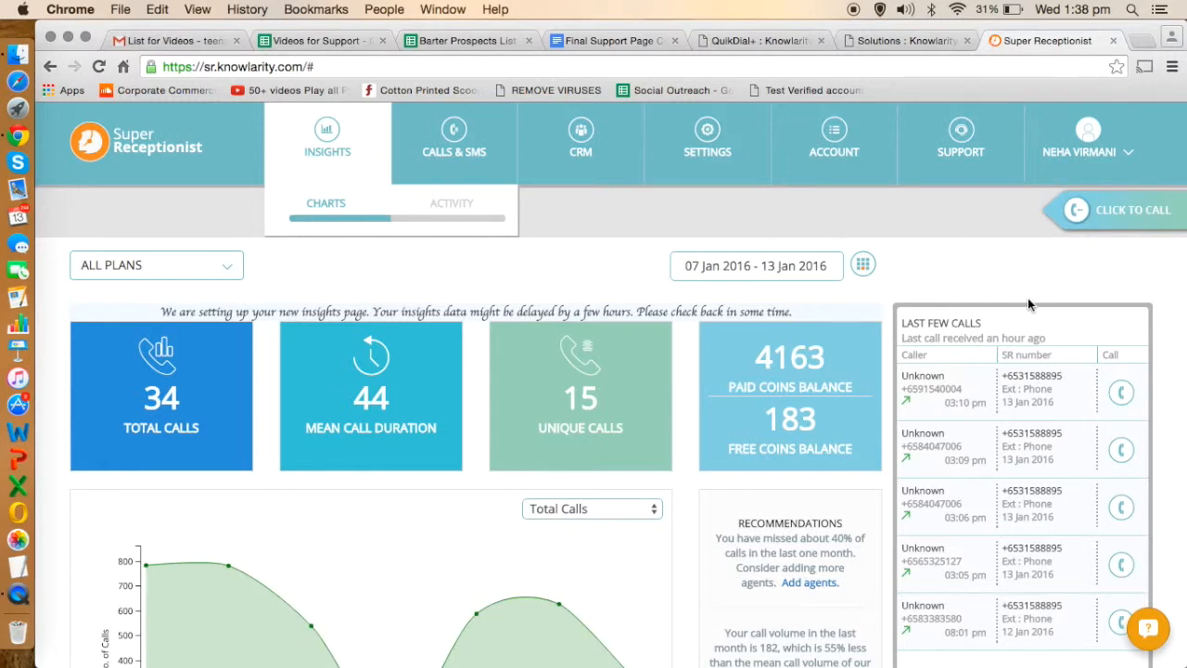